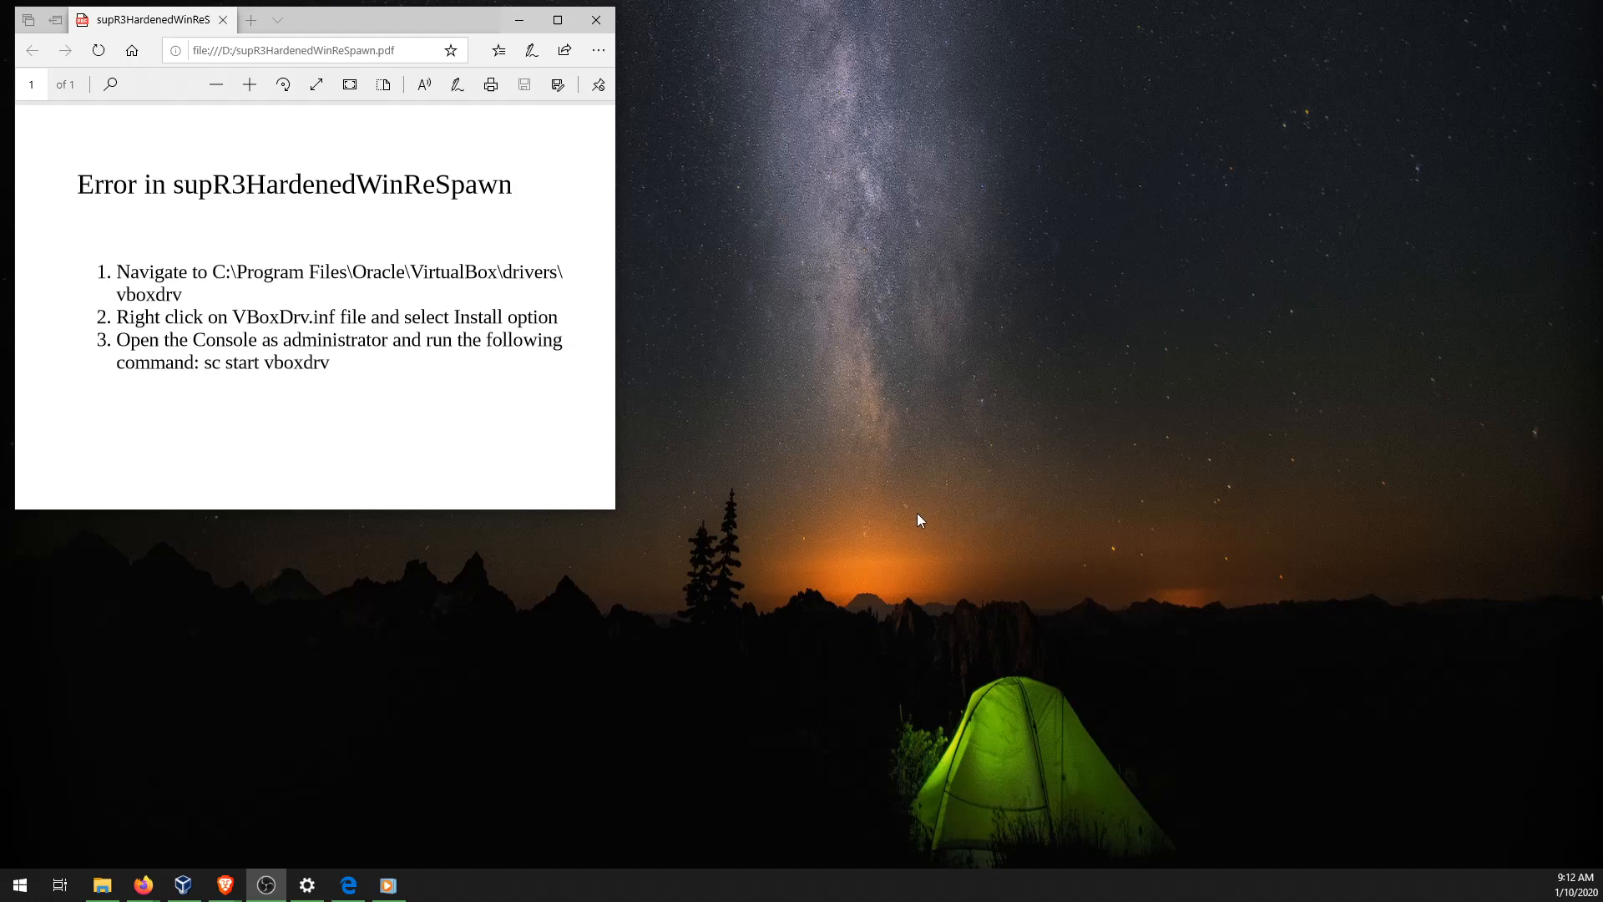
mouse_move(893, 521)
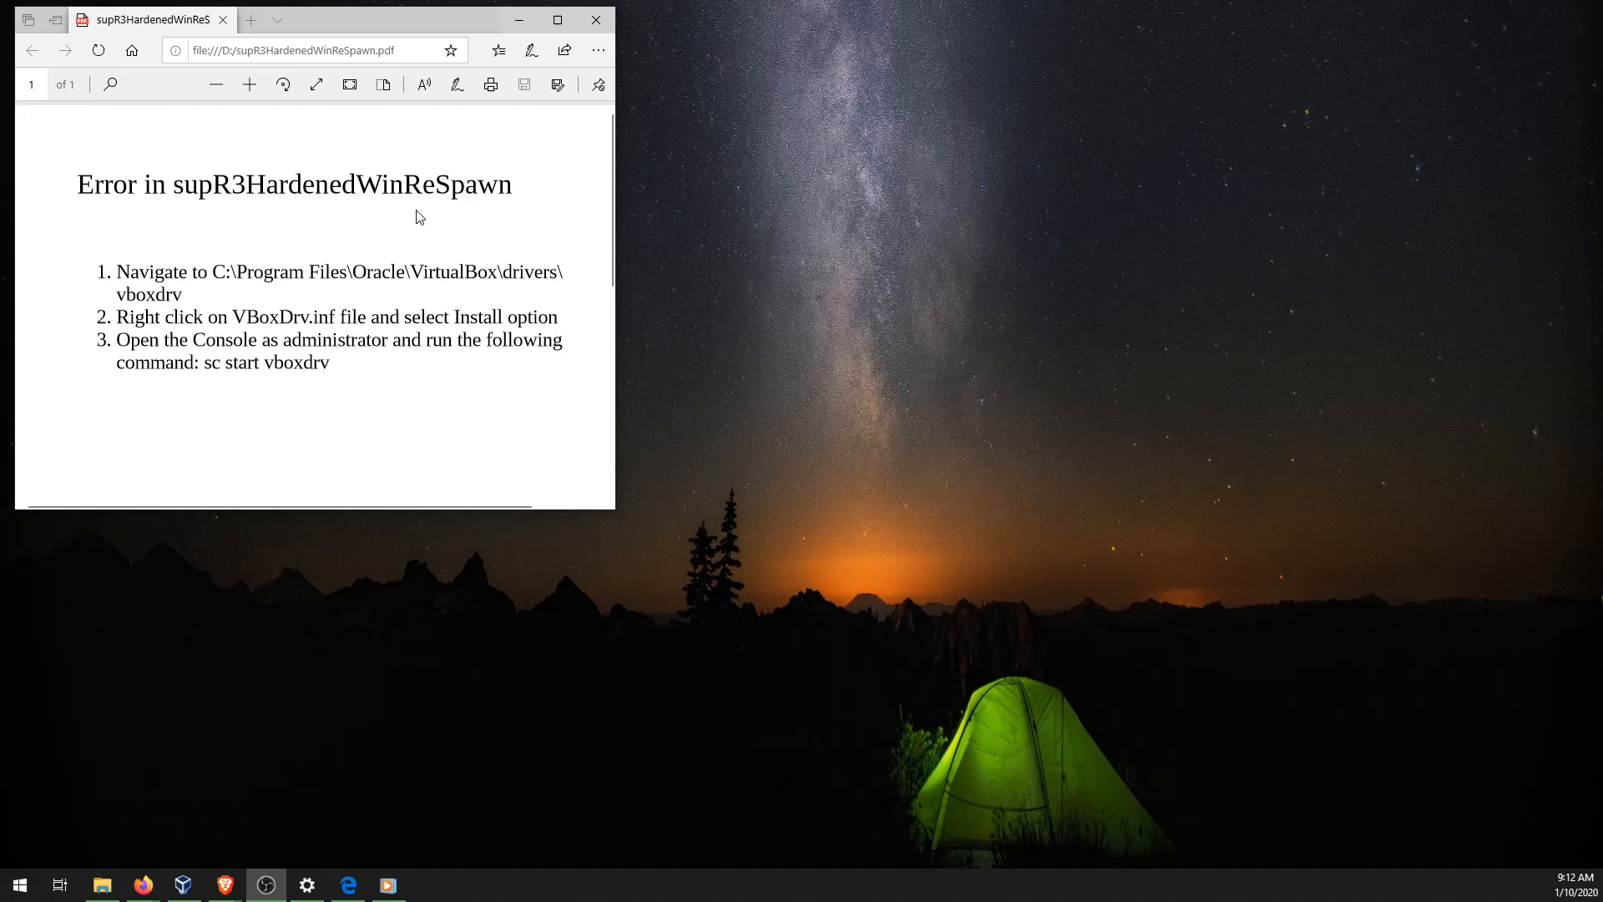
mouse_move(281, 215)
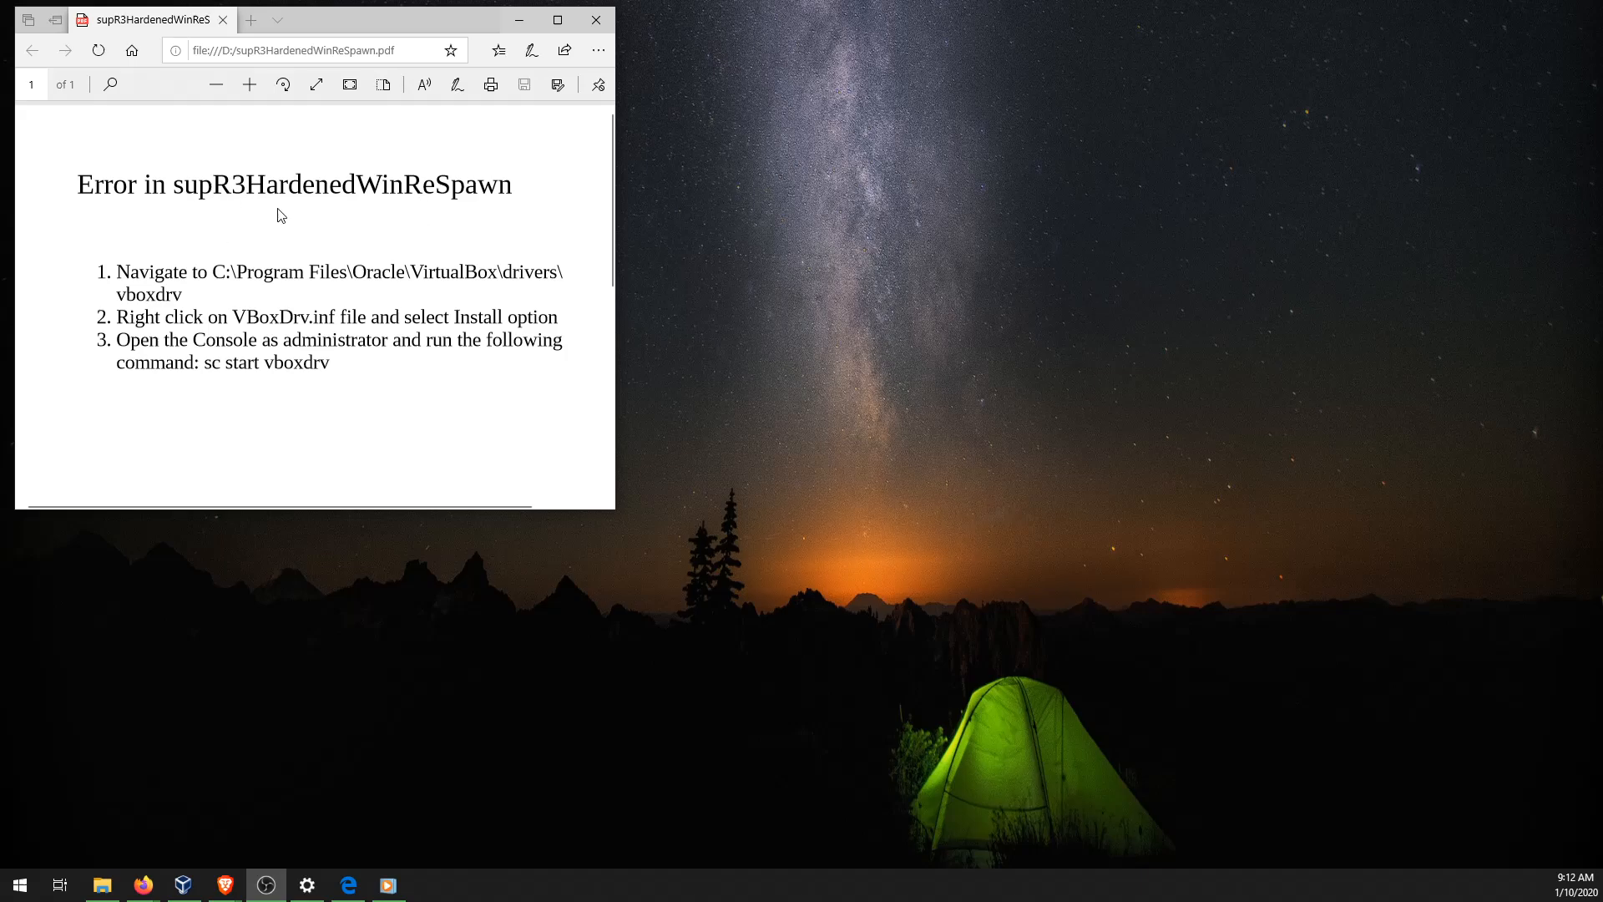
mouse_move(425, 181)
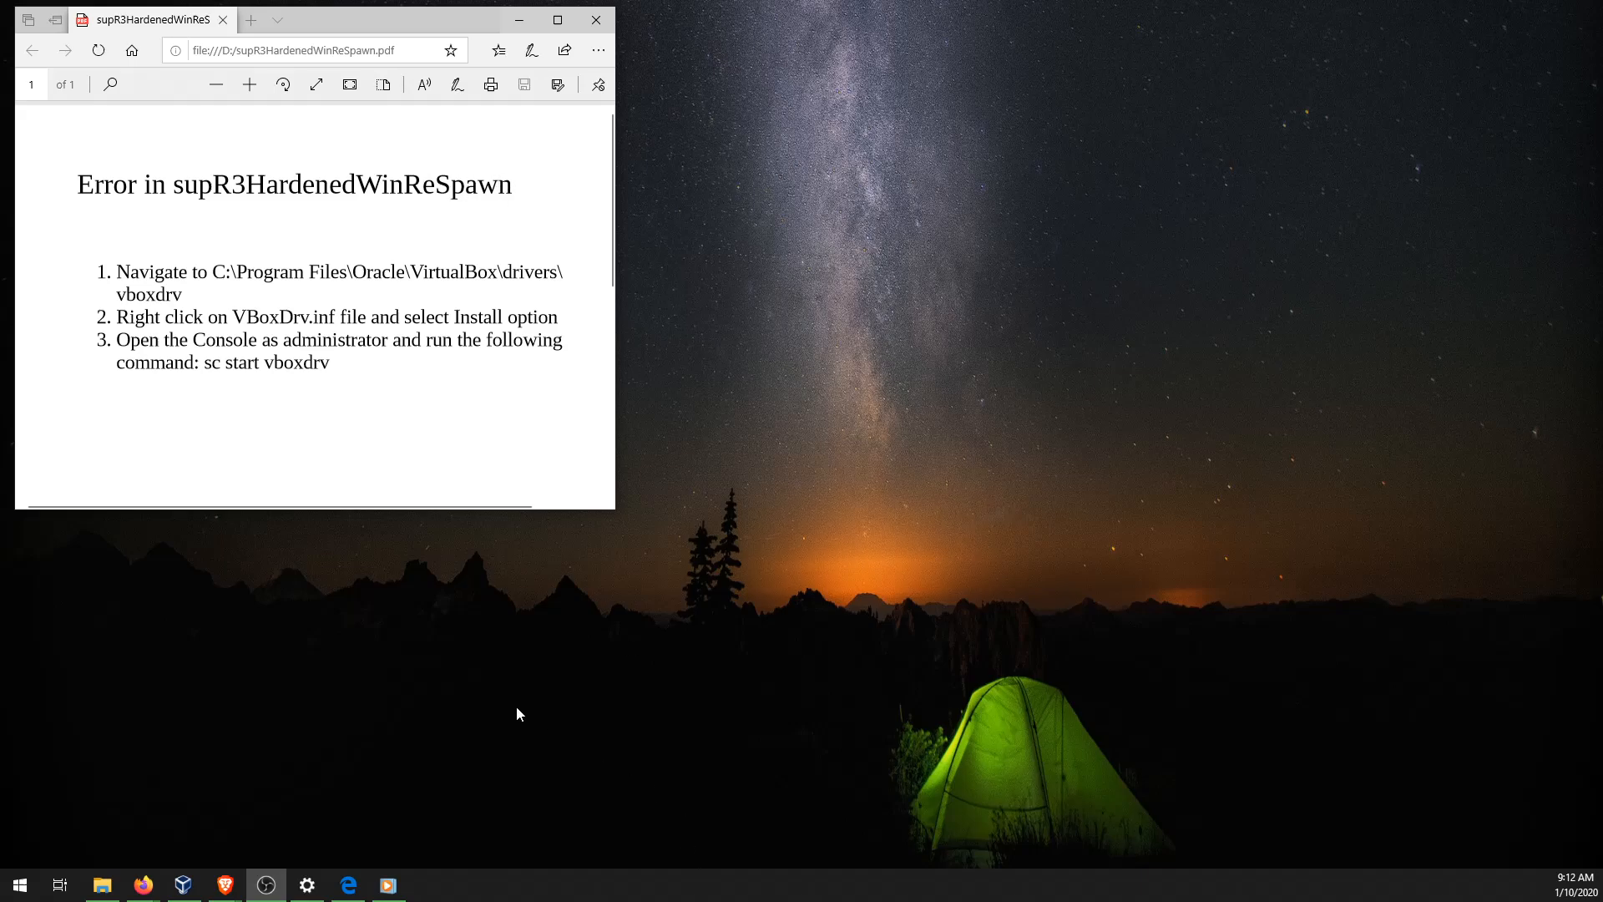
mouse_move(472, 677)
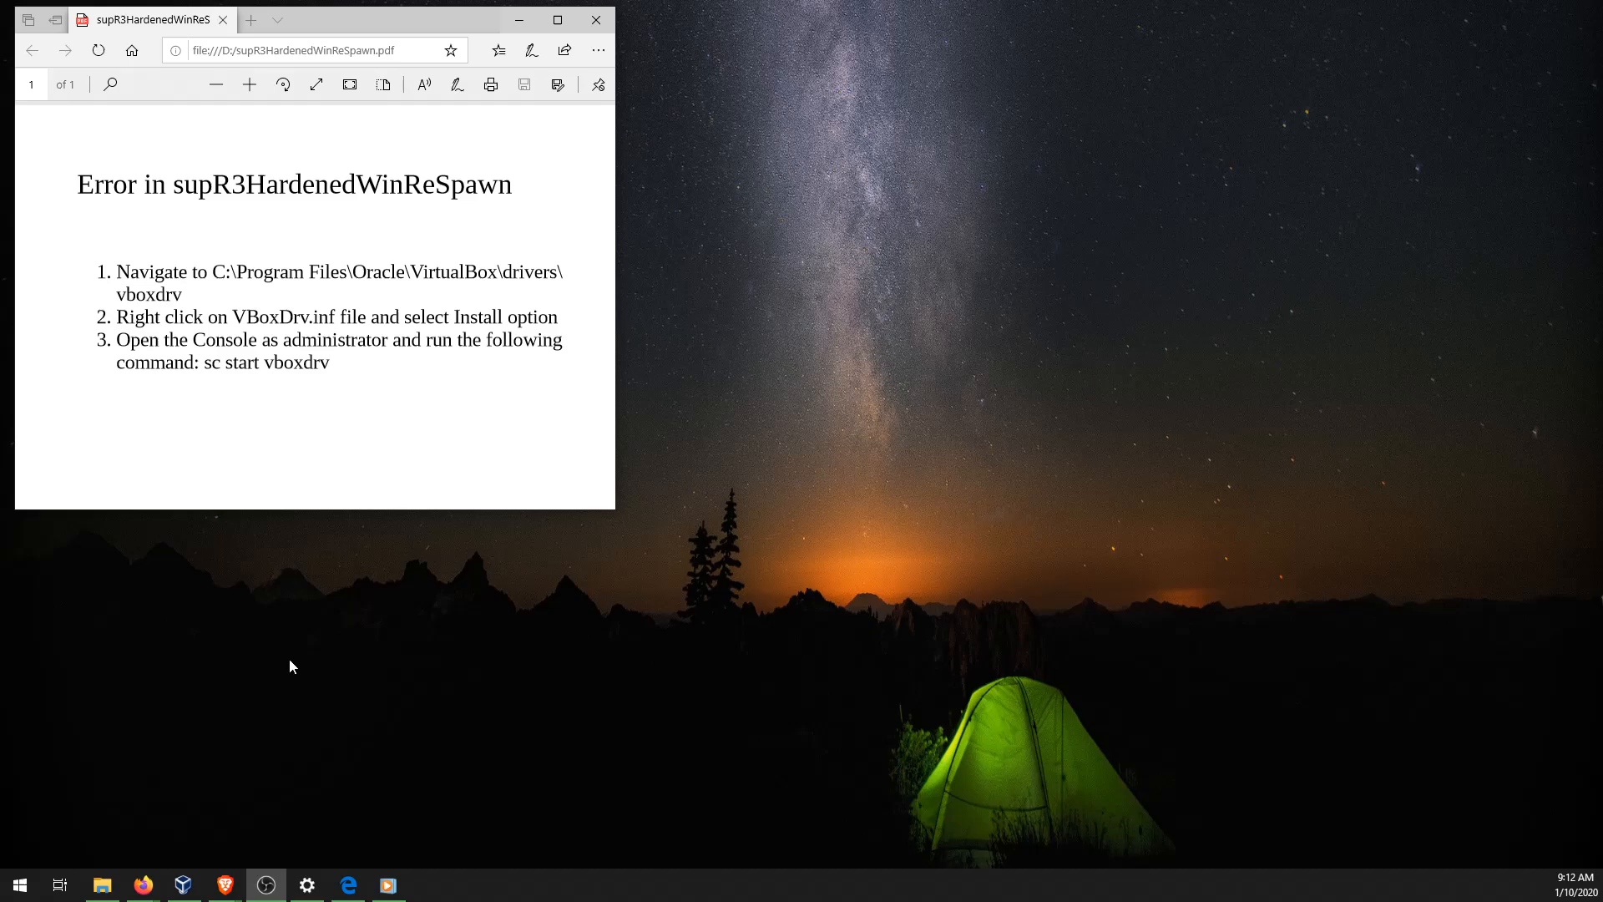
mouse_move(215, 809)
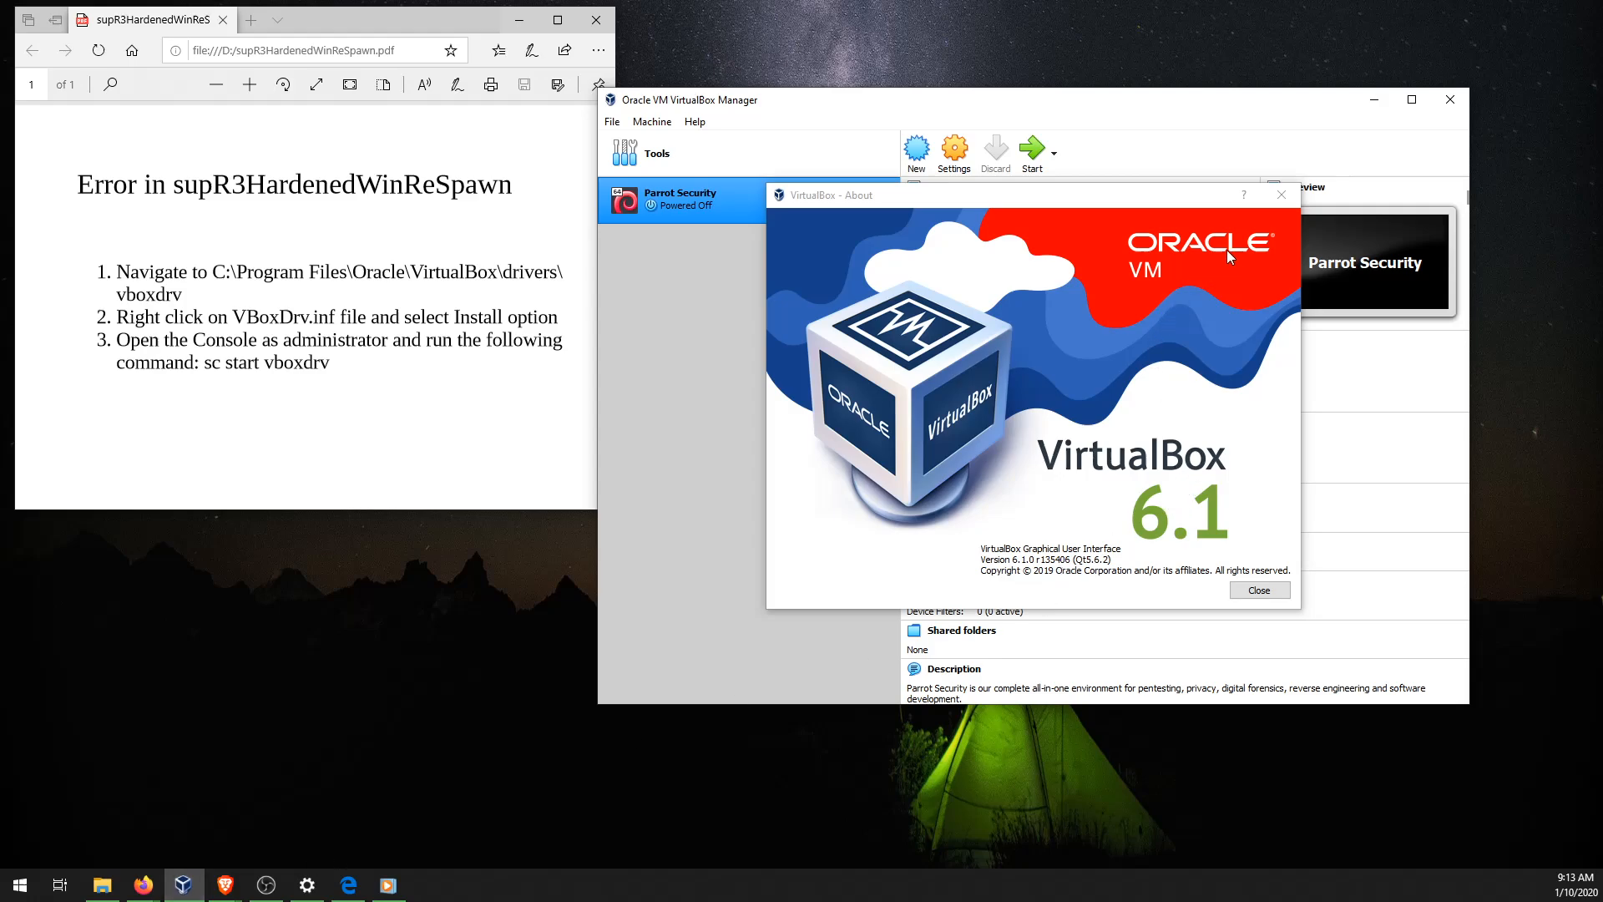
mouse_move(1238, 142)
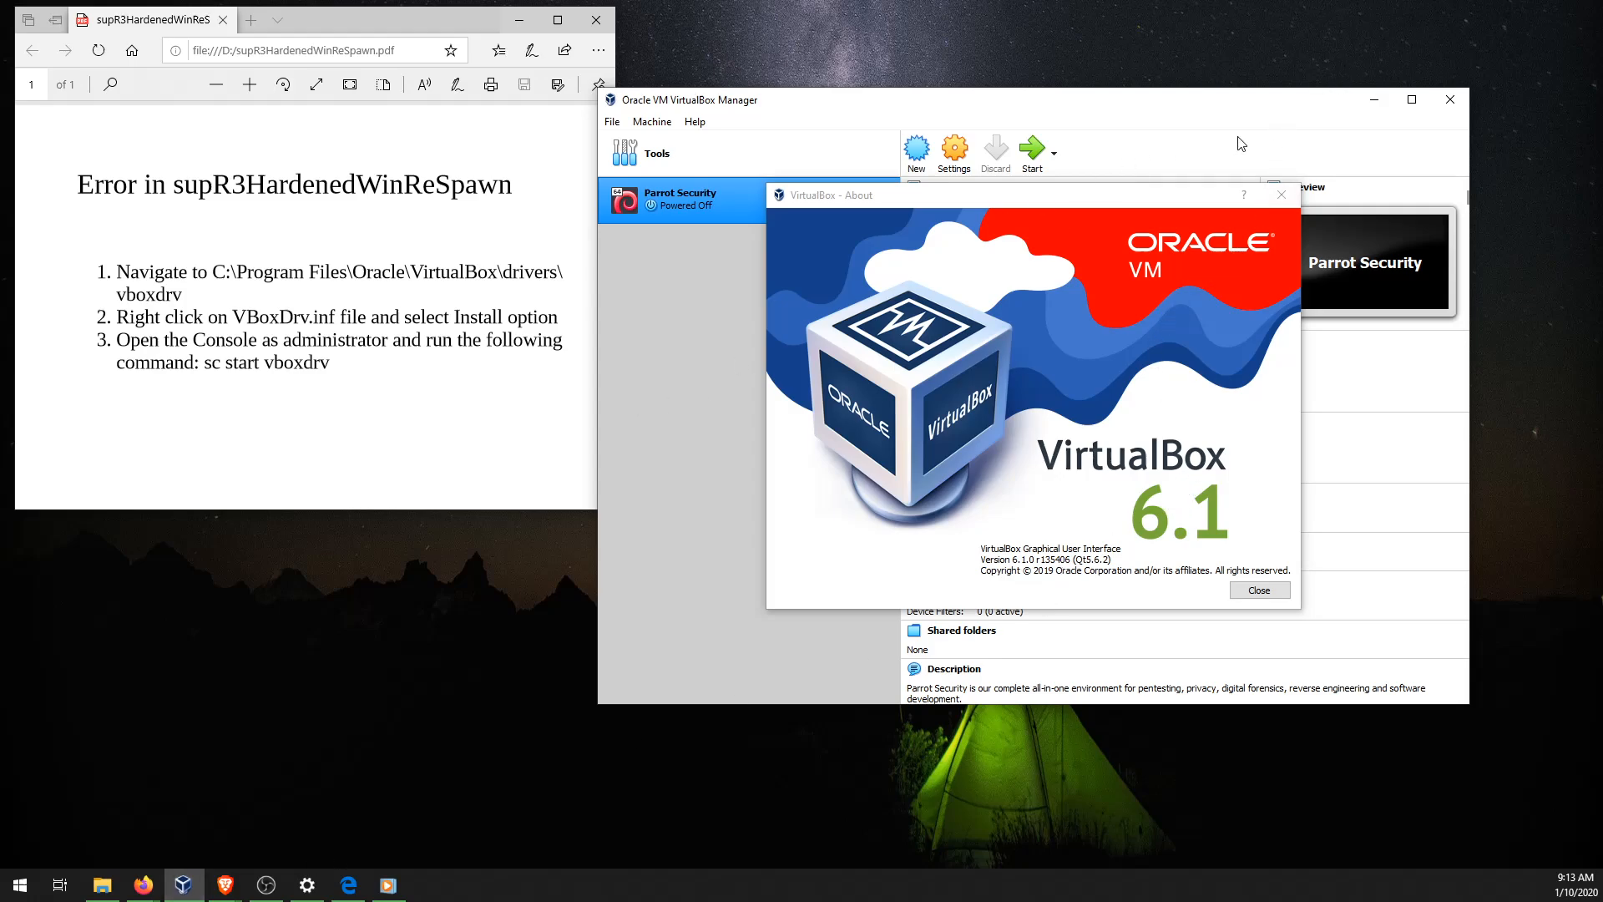
mouse_move(901, 345)
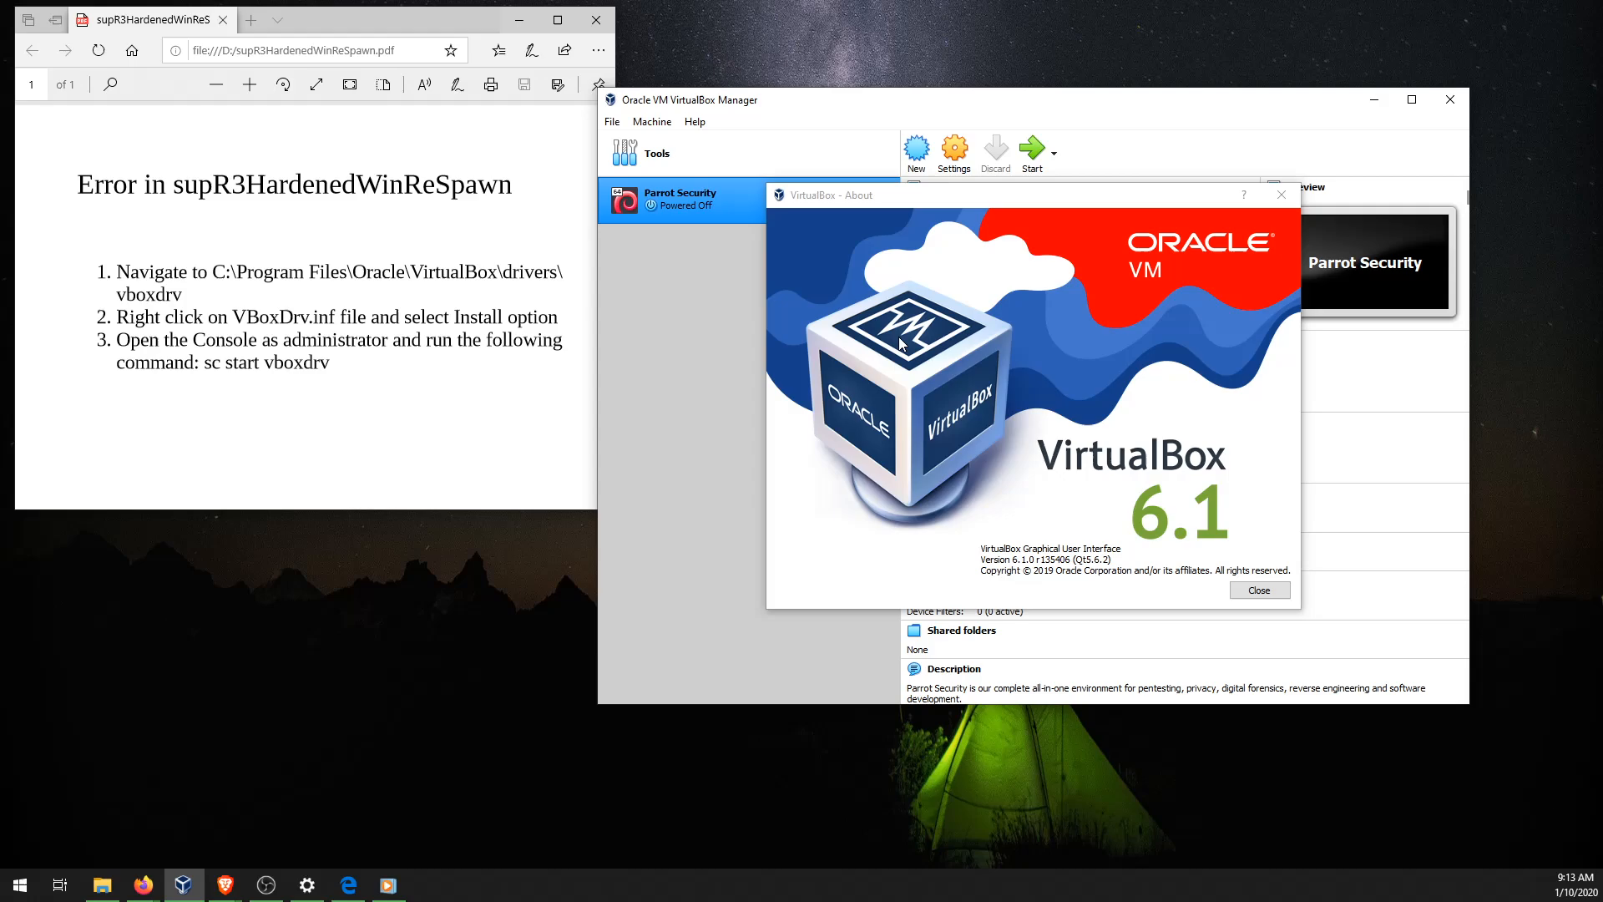
mouse_move(783, 304)
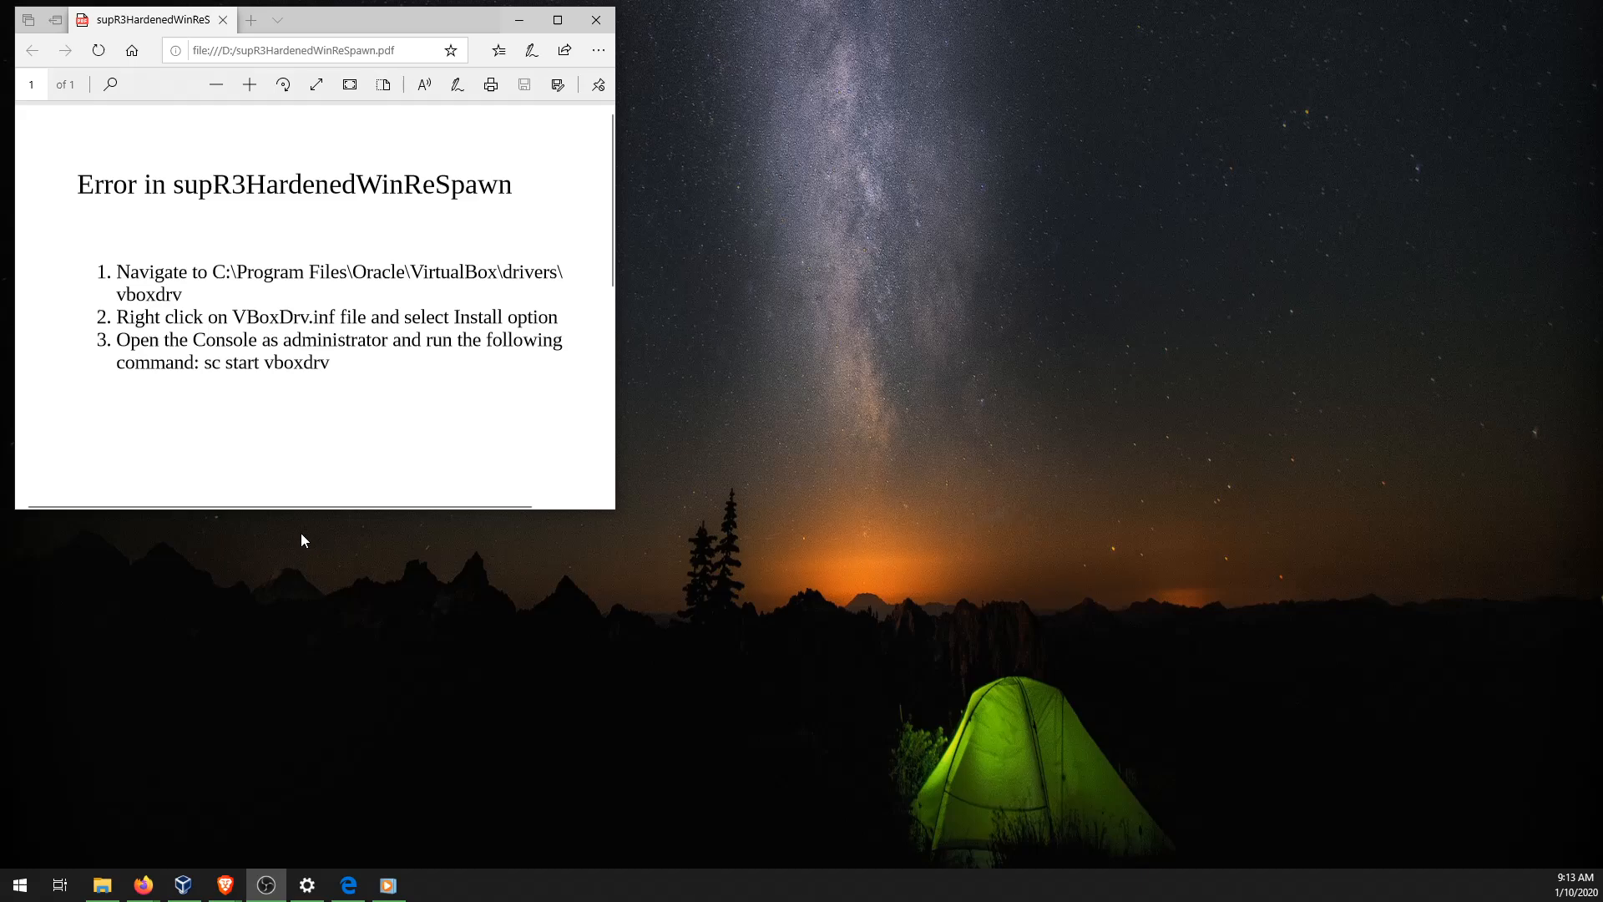
mouse_move(63, 621)
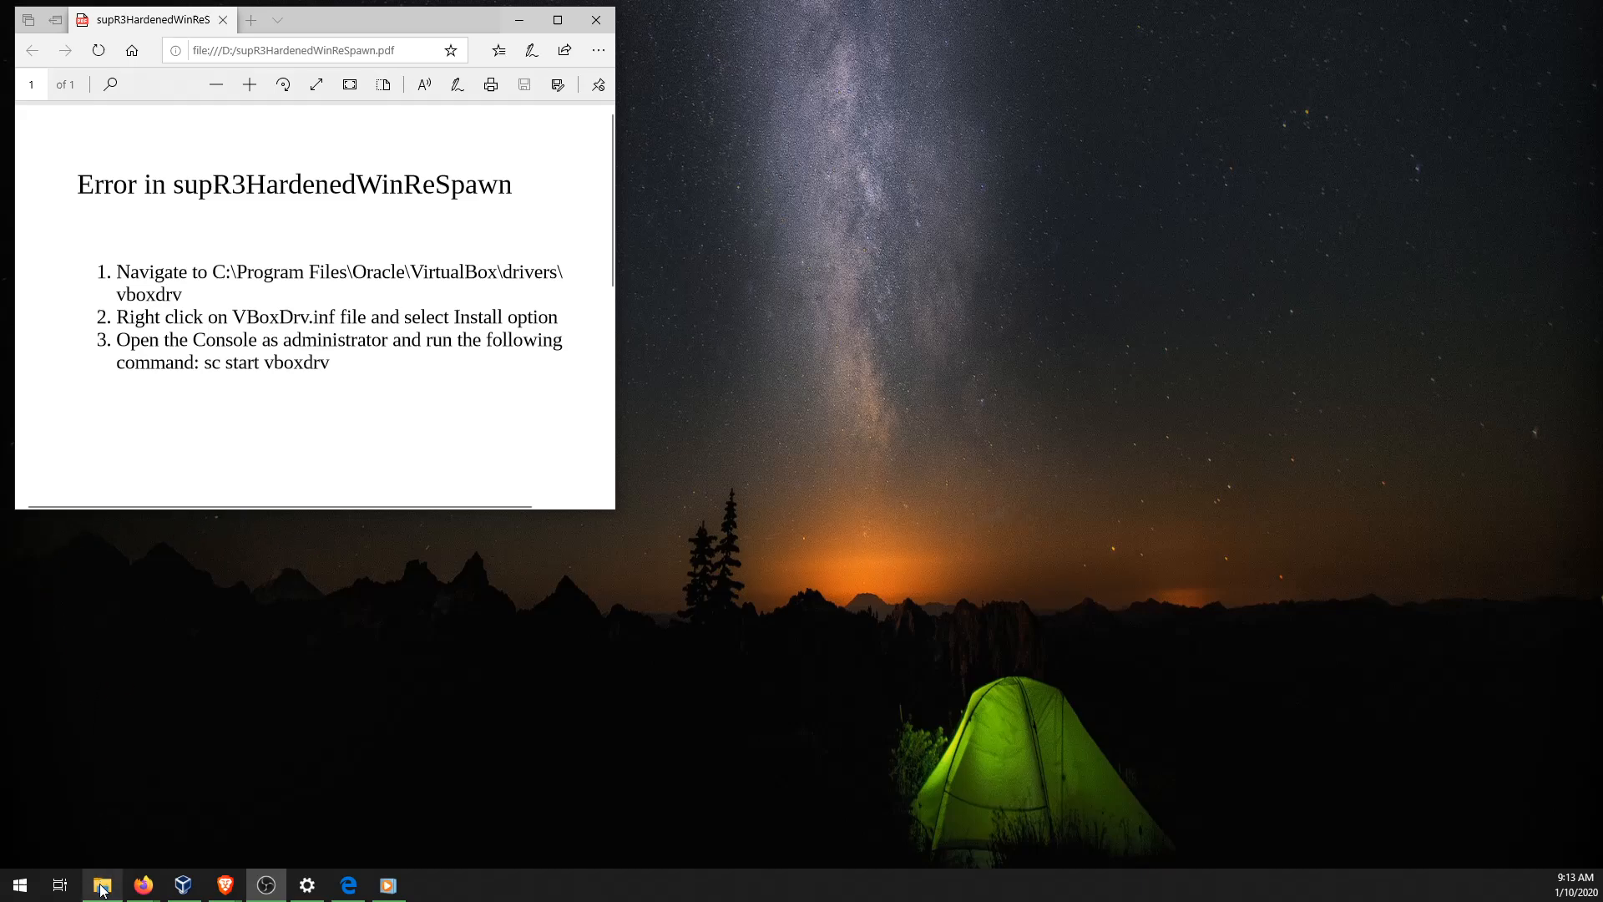
- Browse File Explorer to C:\Program Files\Oracle\VirtualBox\drivers\vboxdrv and select VBoxDrv.inf
left_click(100, 884)
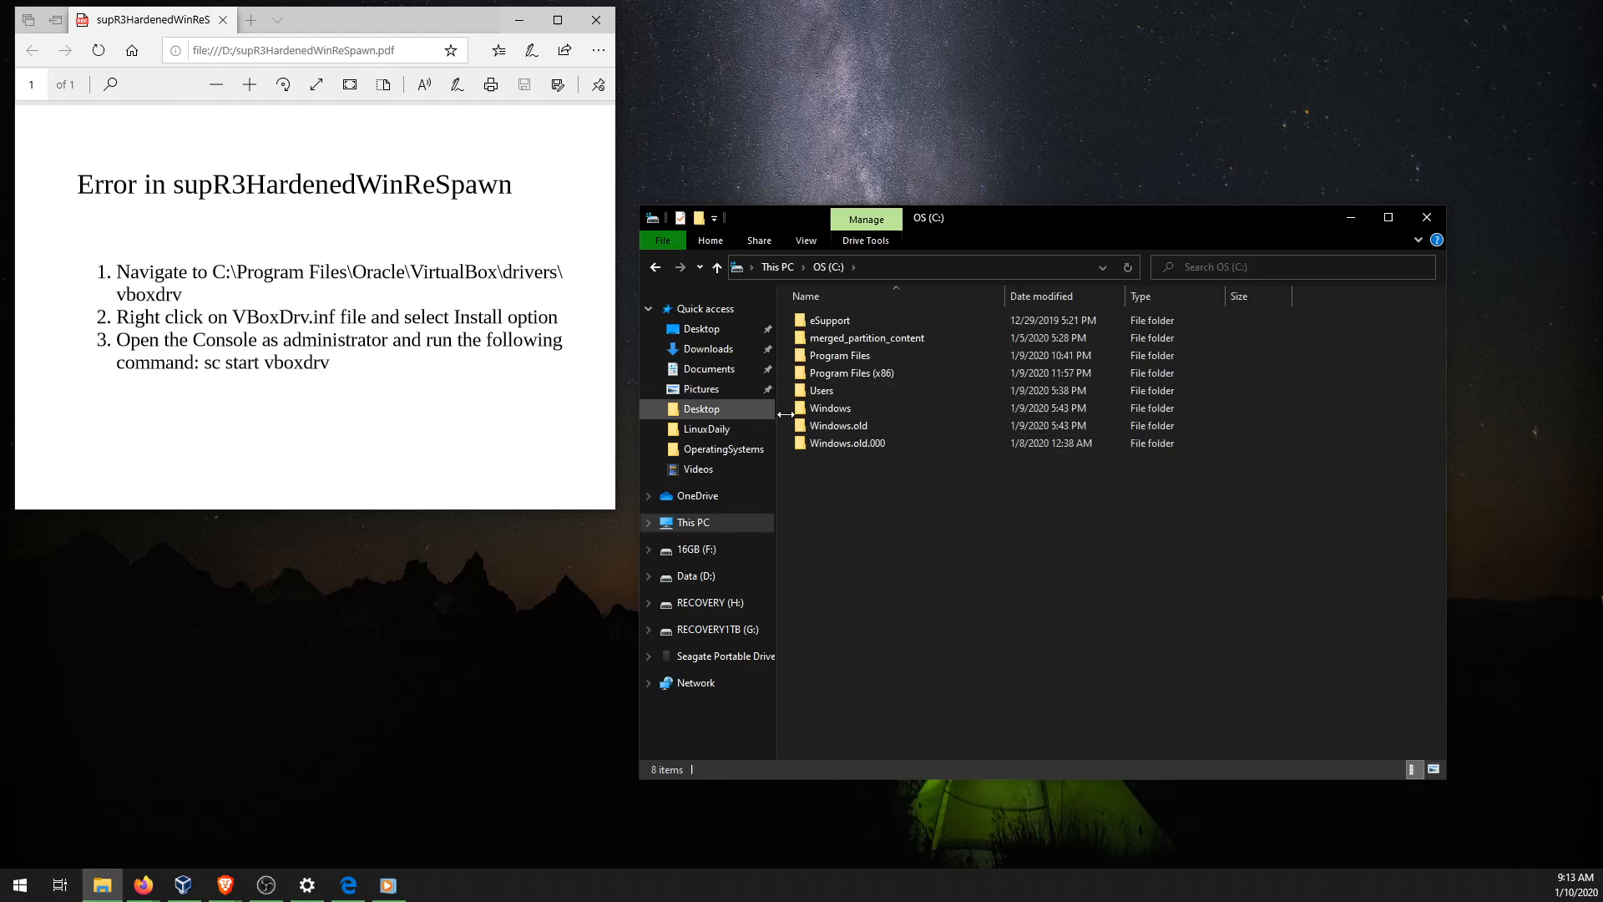
double_click(841, 354)
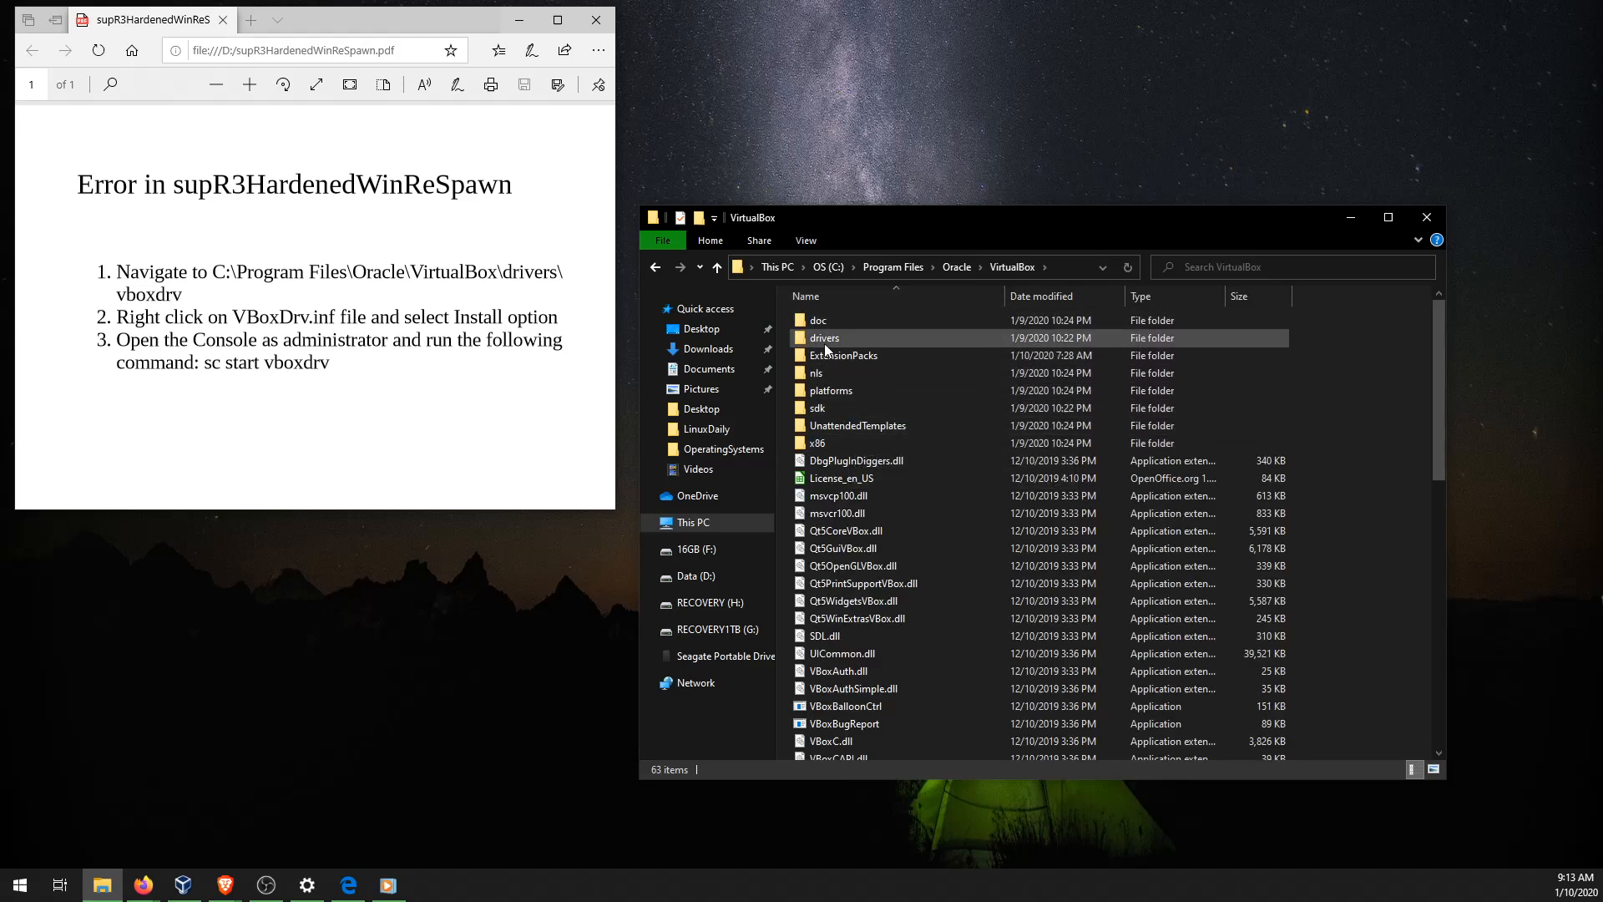
double_click(824, 337)
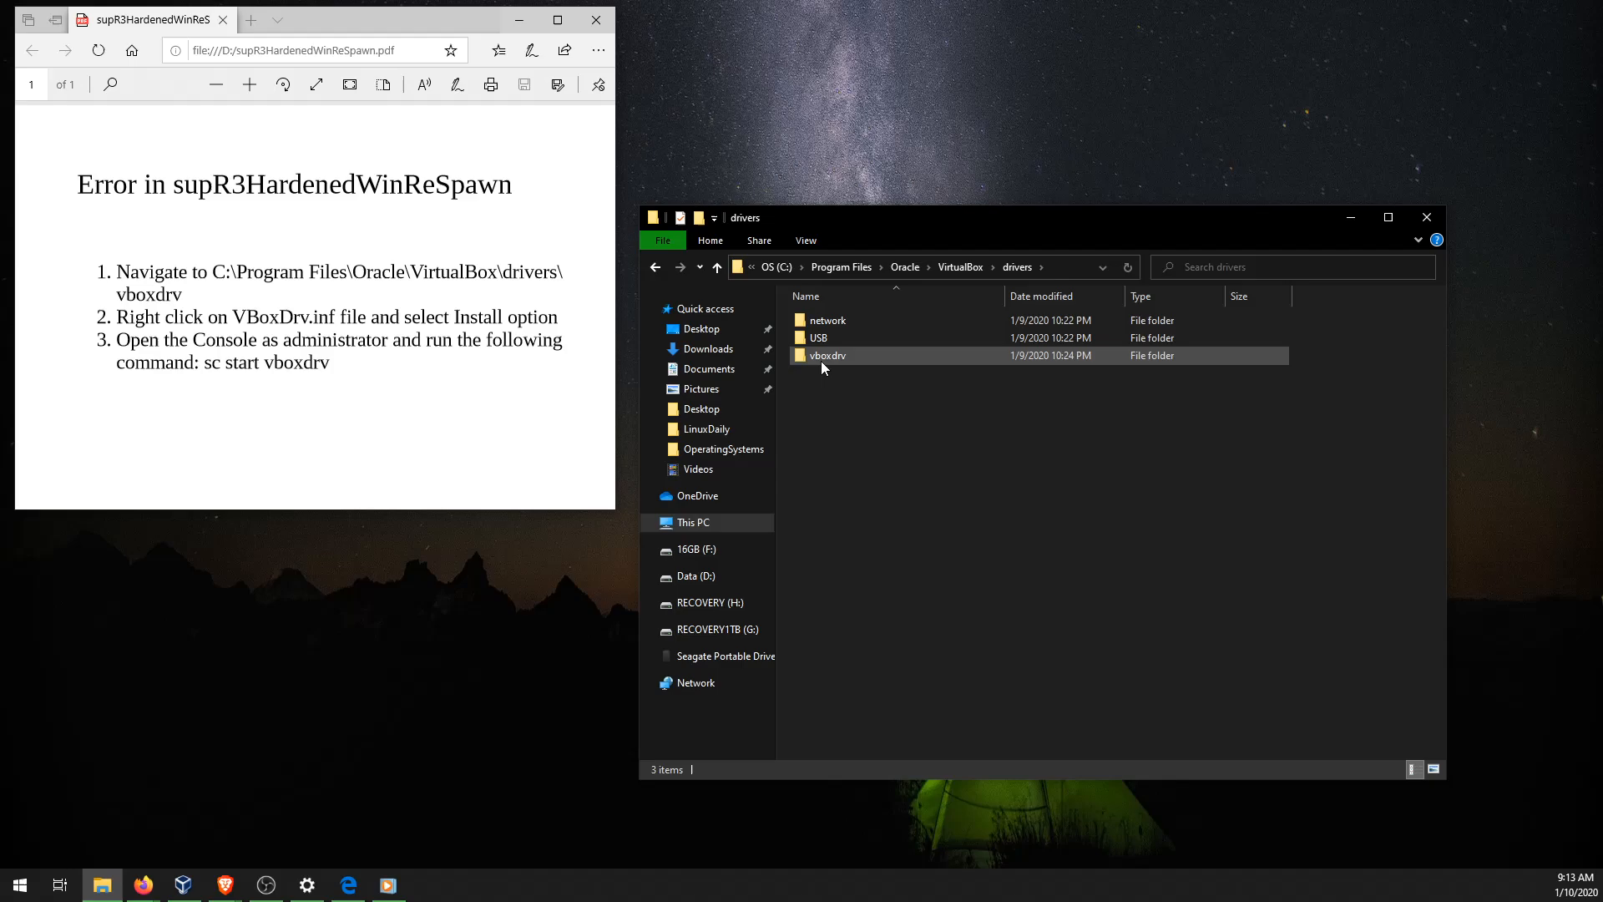
double_click(826, 355)
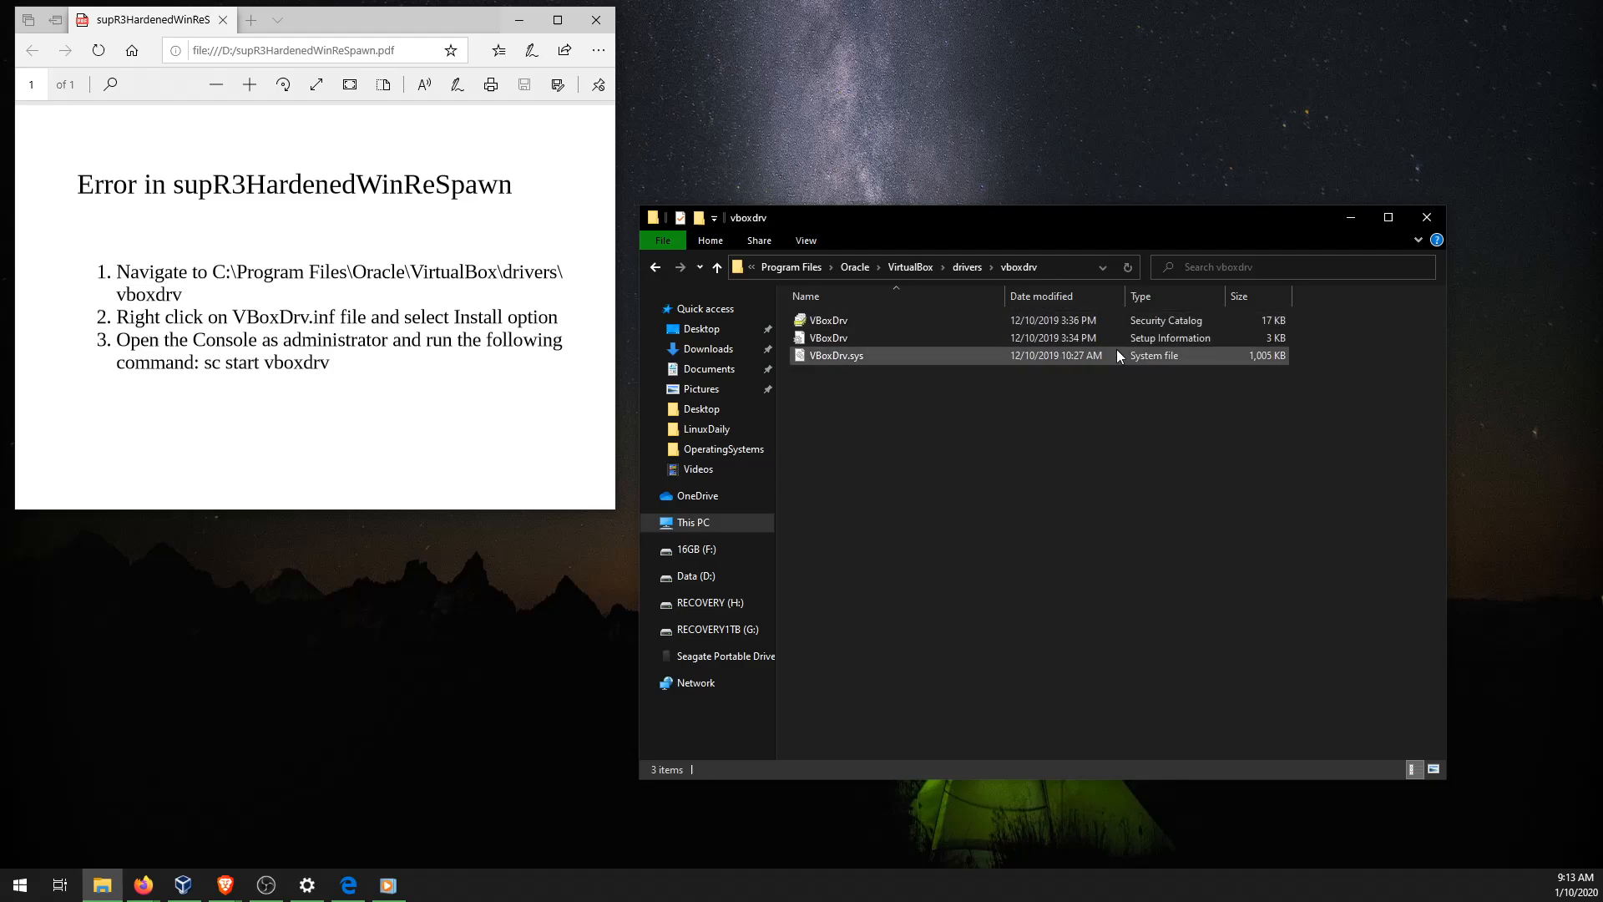
left_click(828, 337)
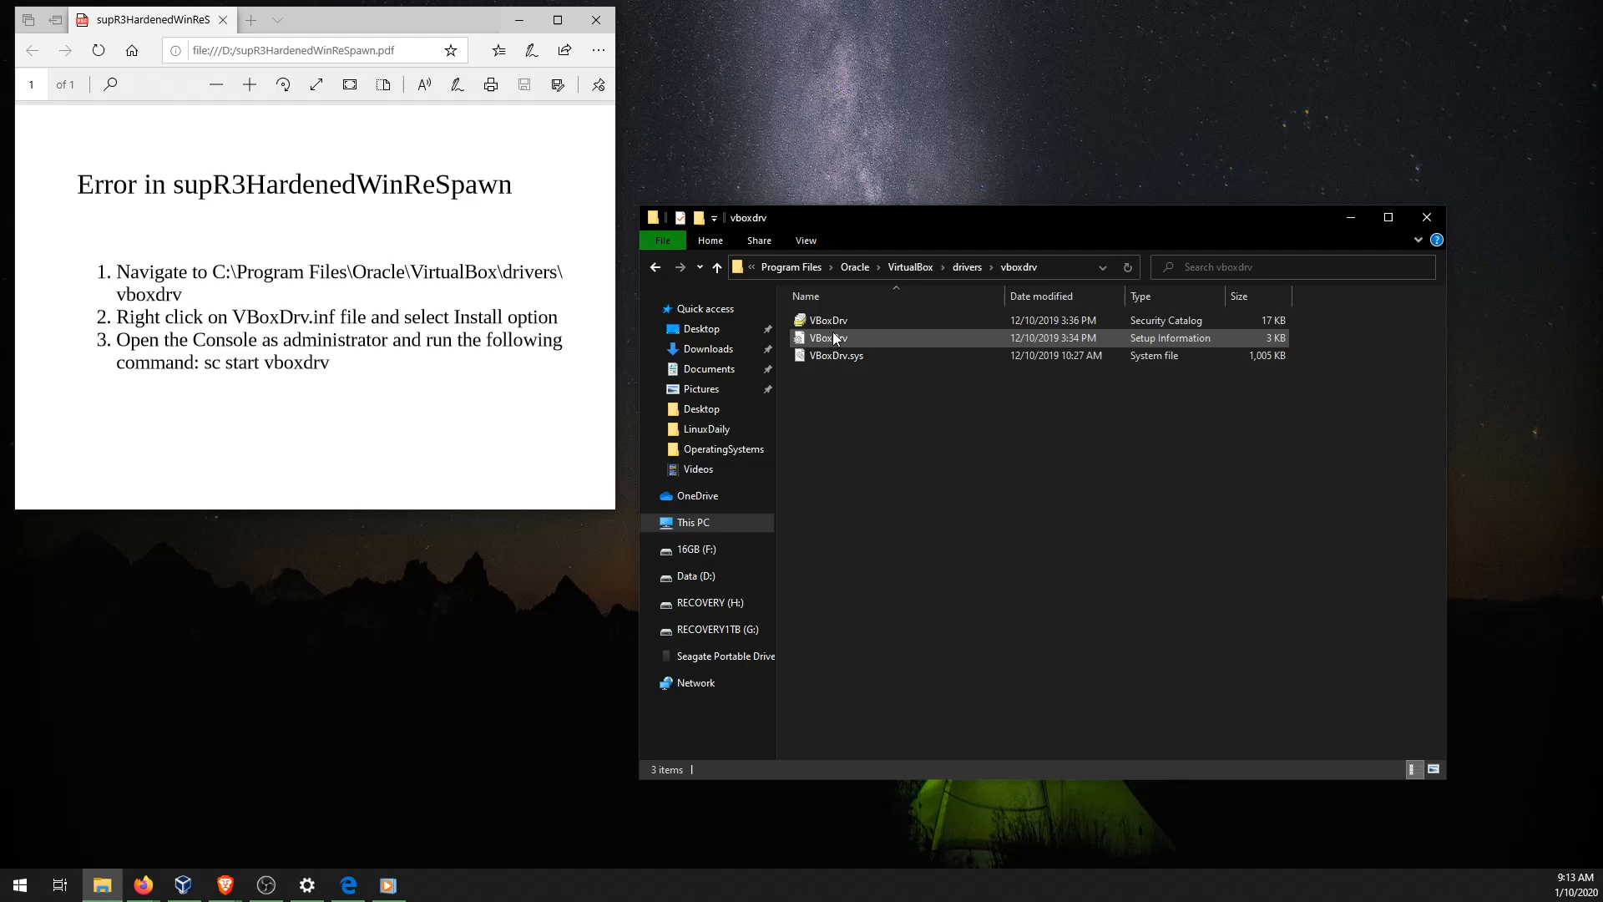
mouse_move(828, 337)
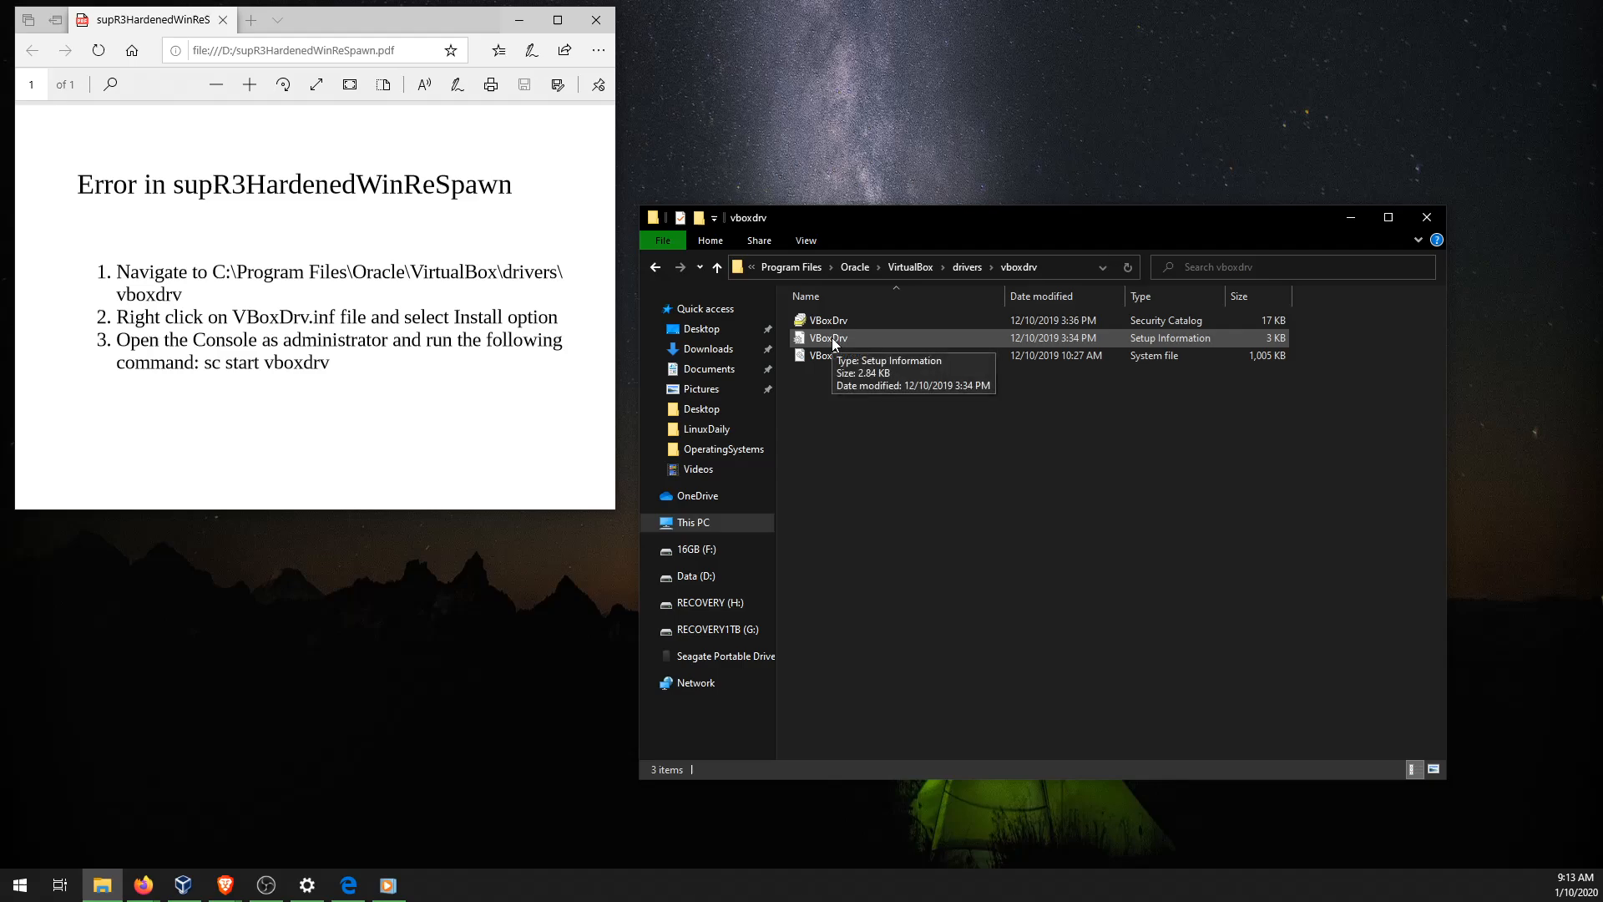
right_click(828, 337)
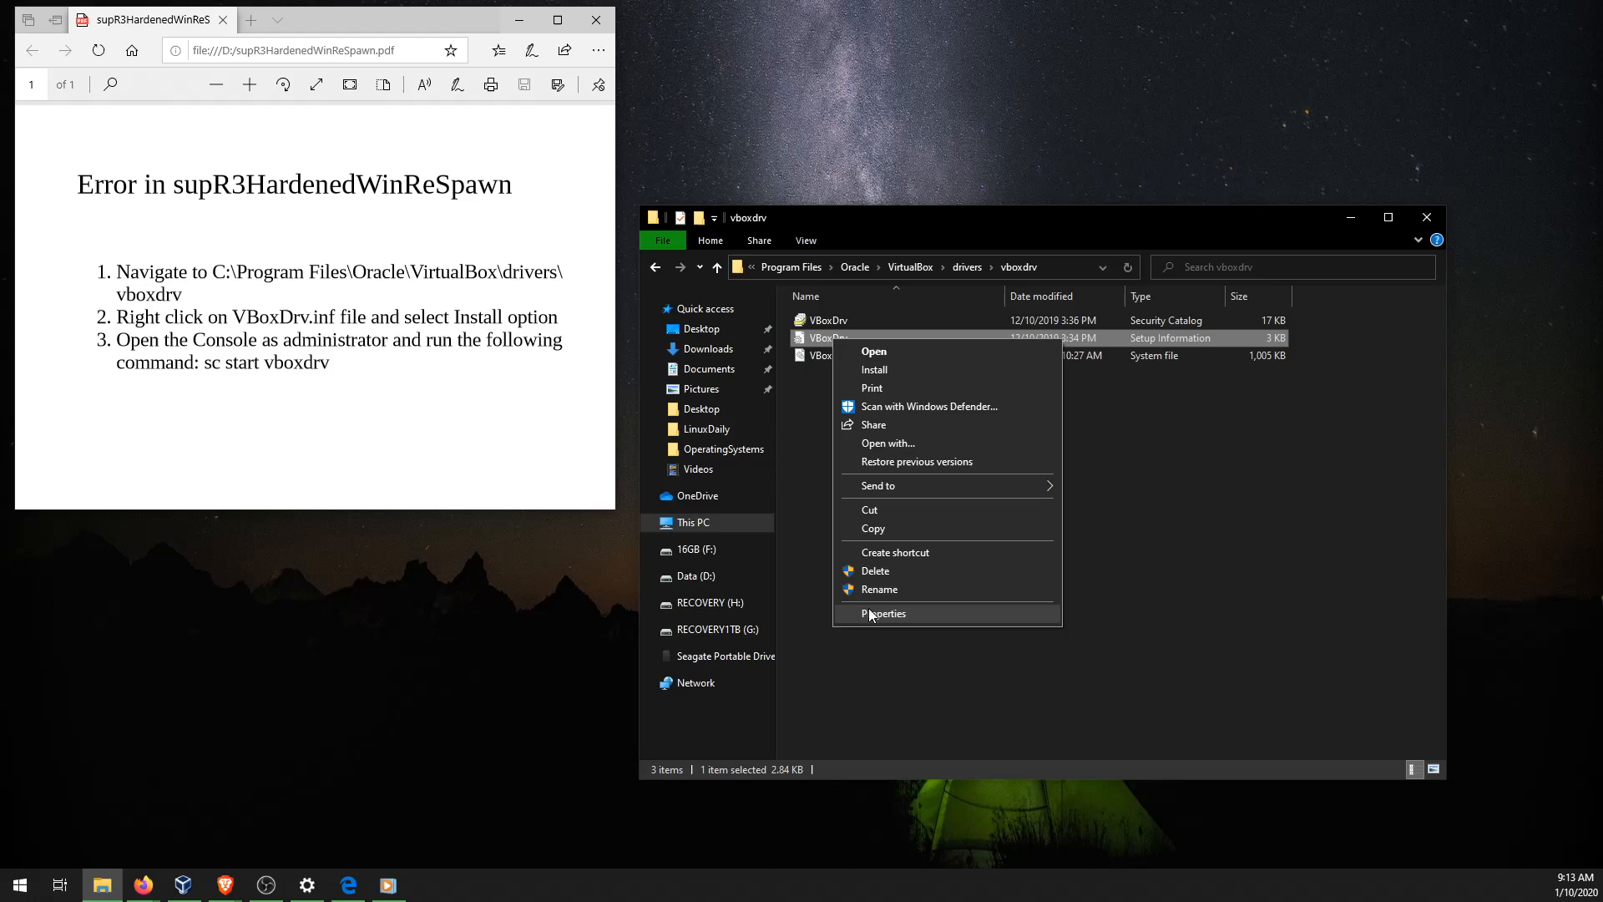
left_click(883, 613)
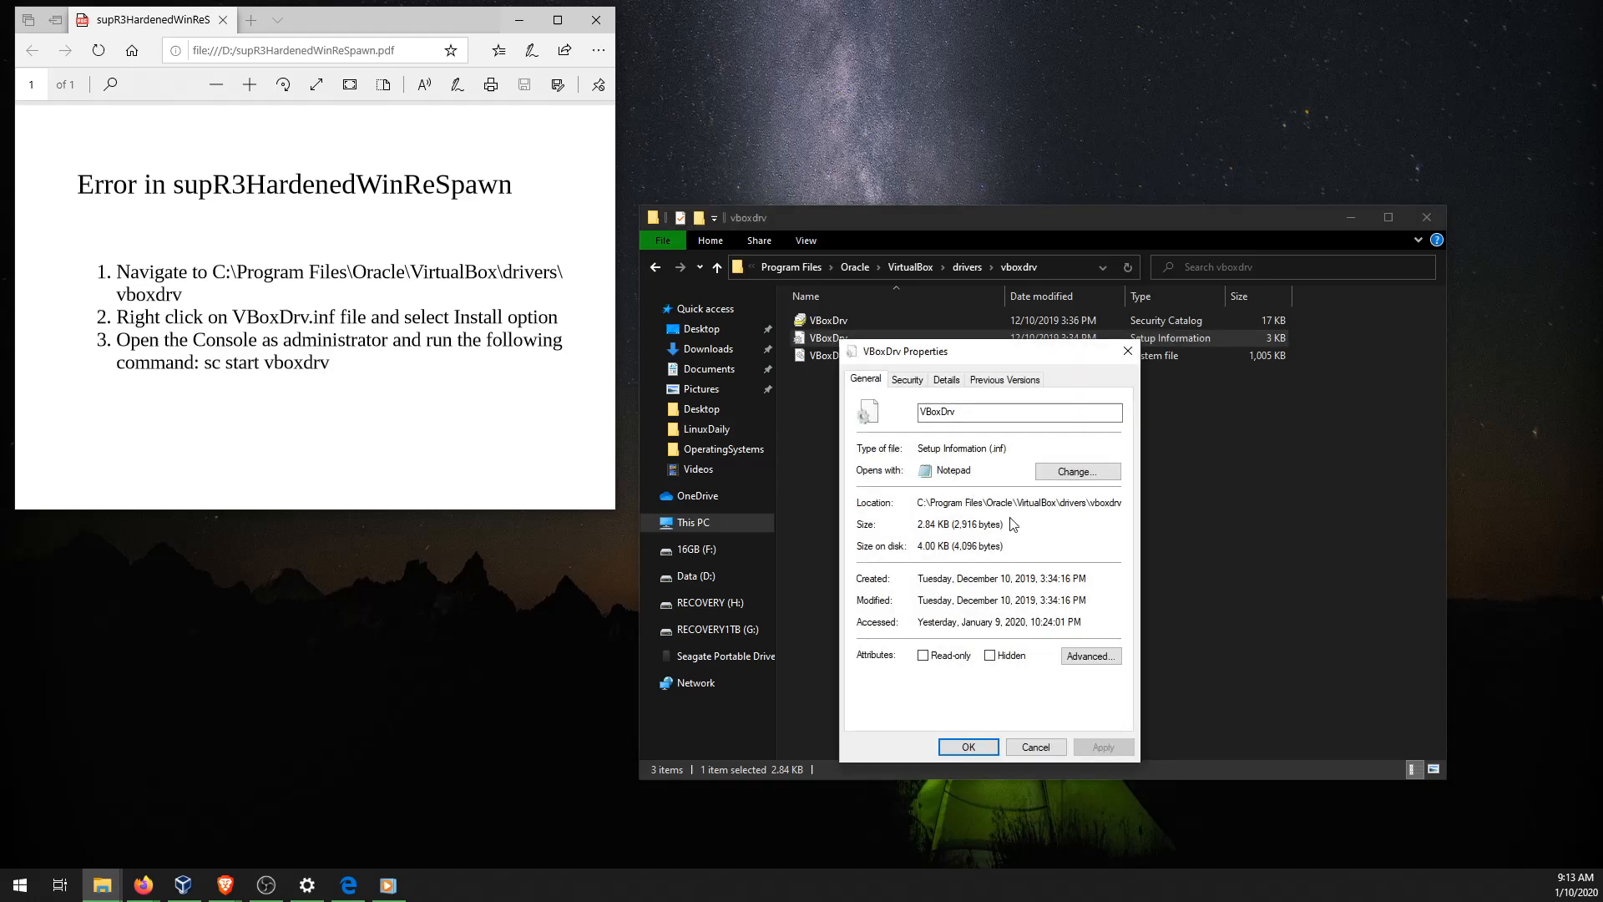
mouse_move(1128, 355)
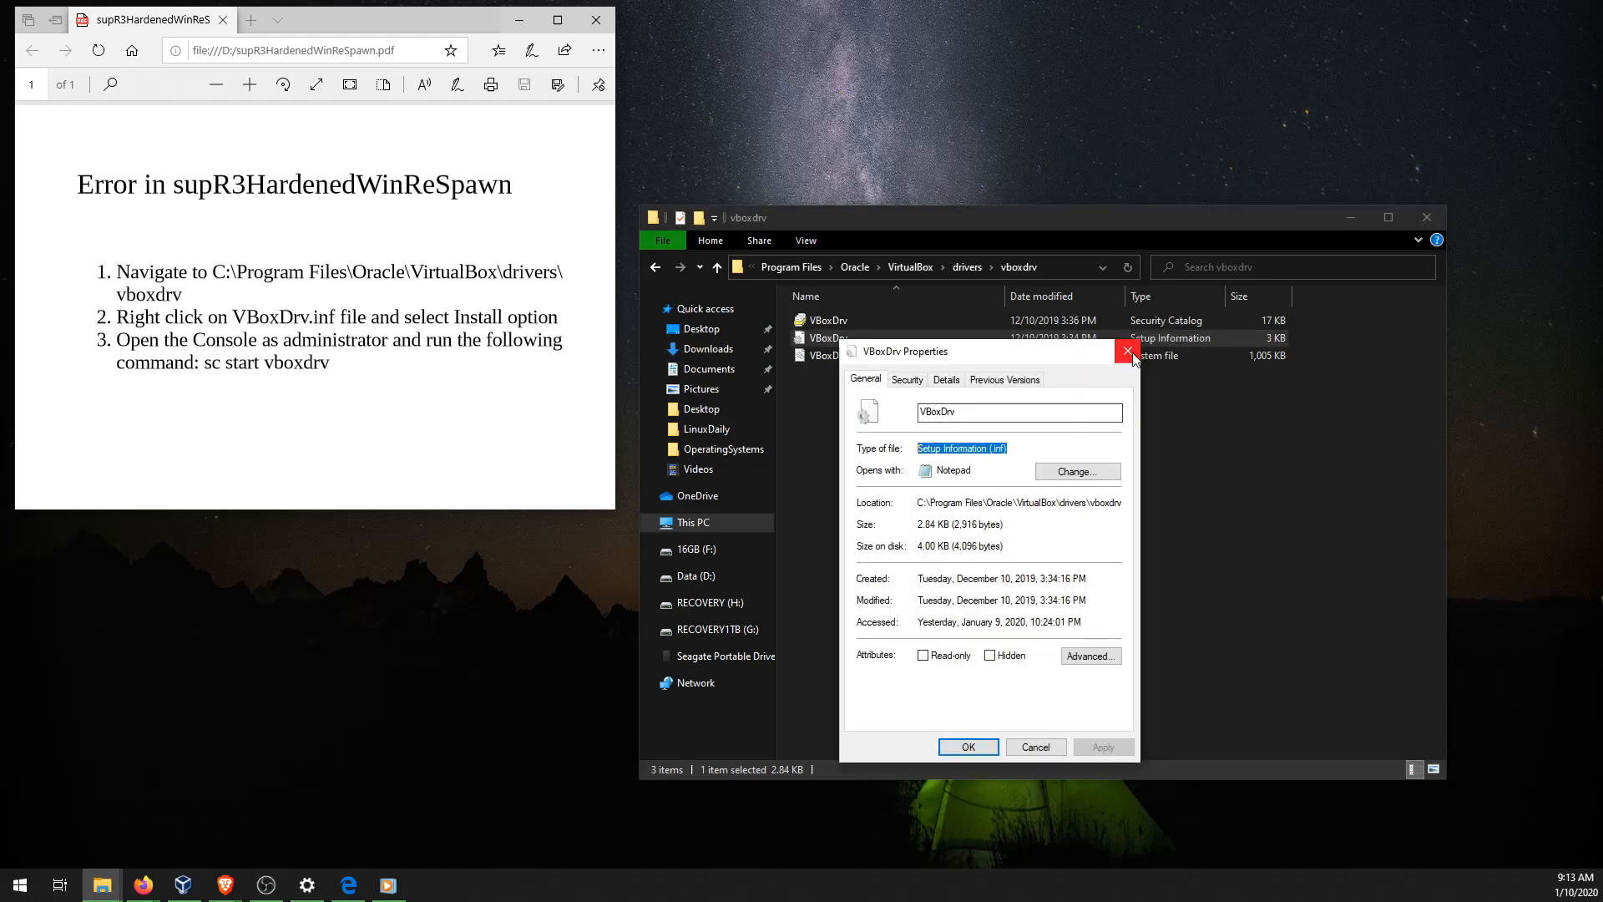
left_click(1129, 352)
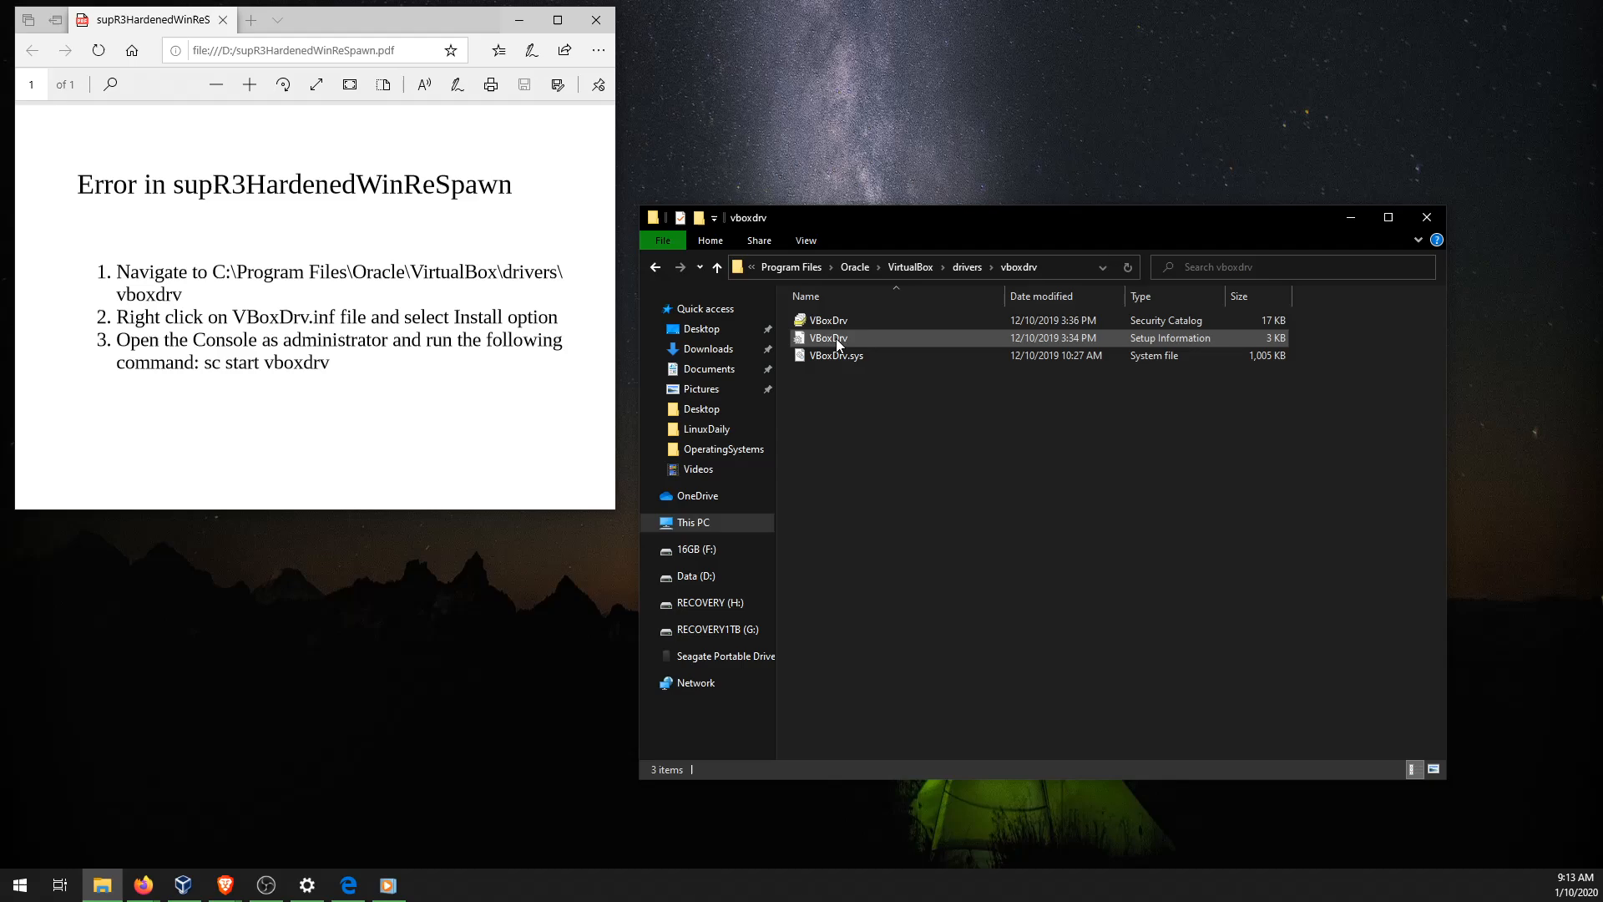
right_click(828, 338)
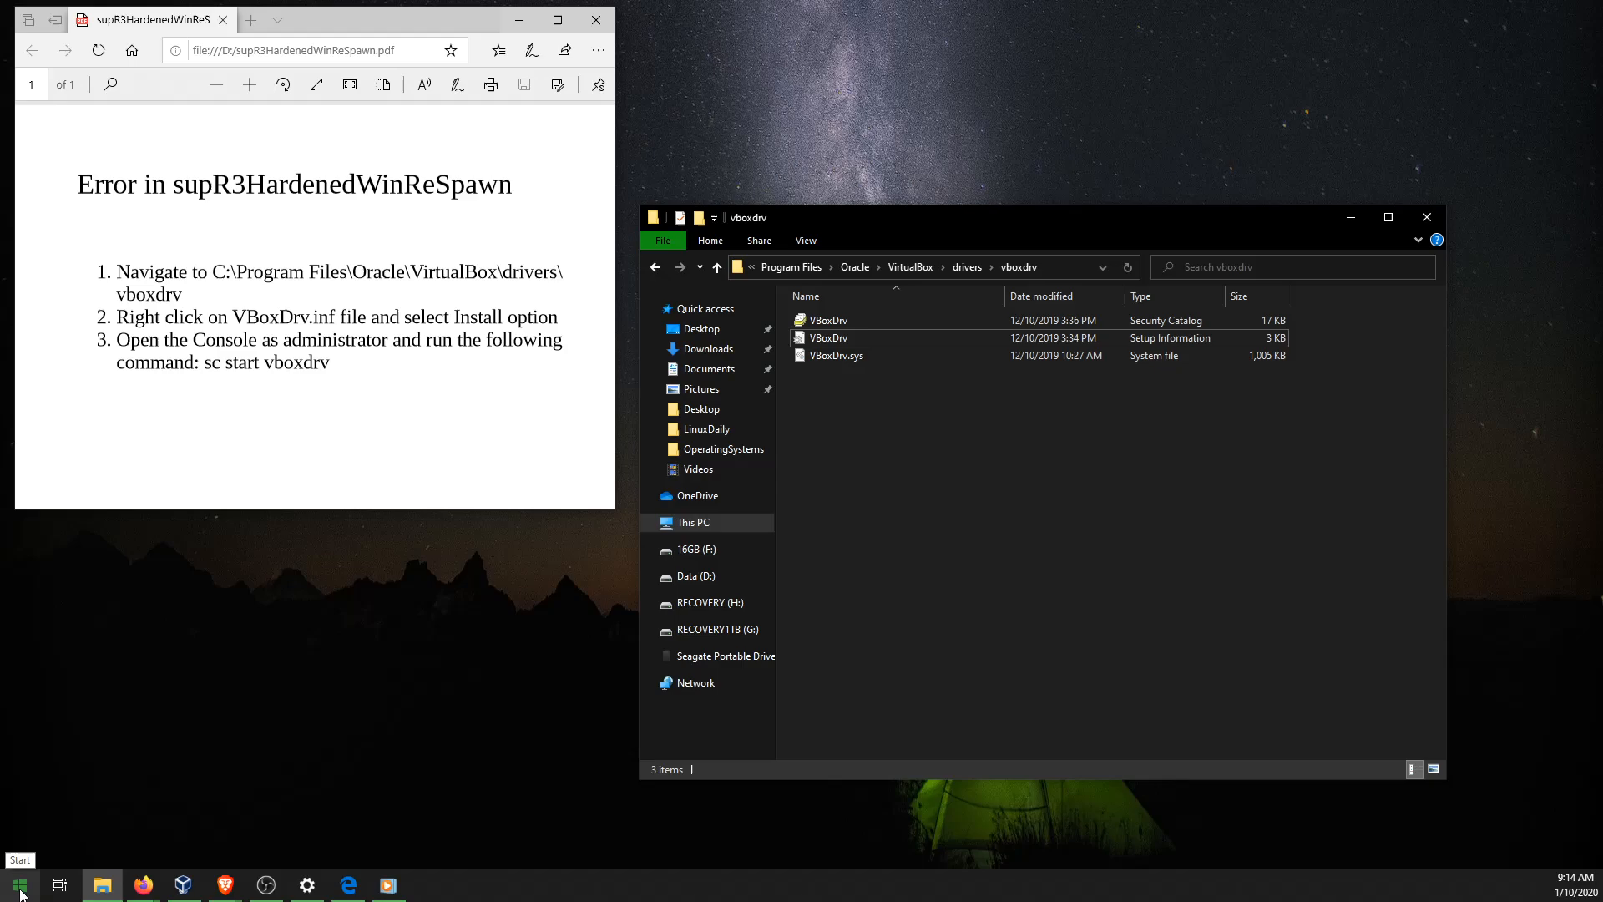
- Search the Start menu for 'console' to find Command Prompt
left_click(18, 885)
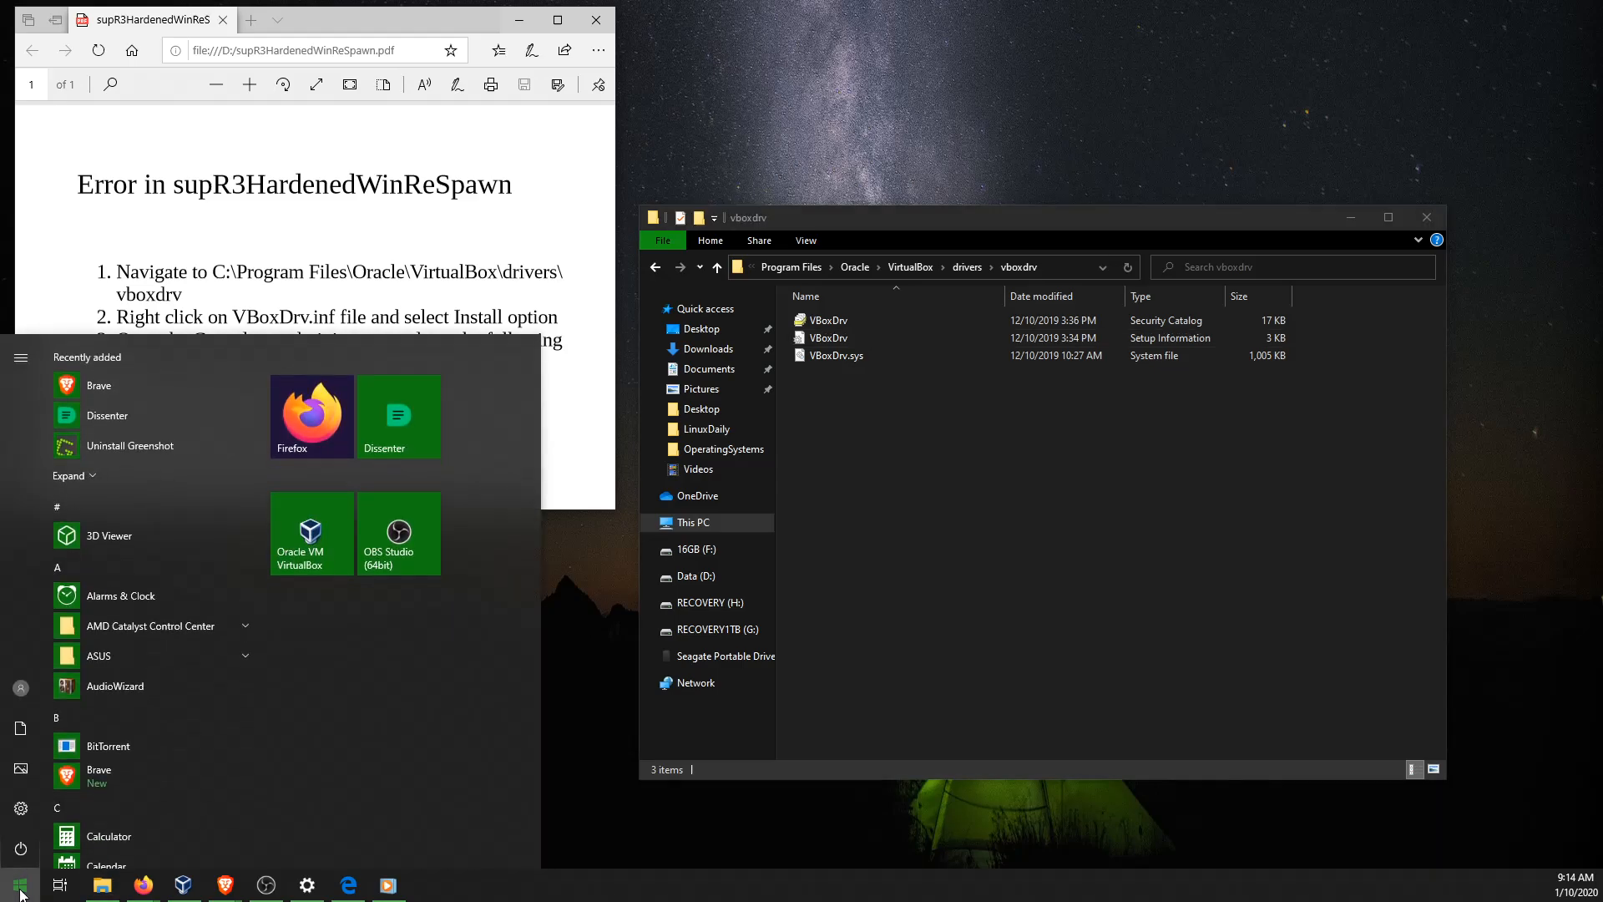
type("console")
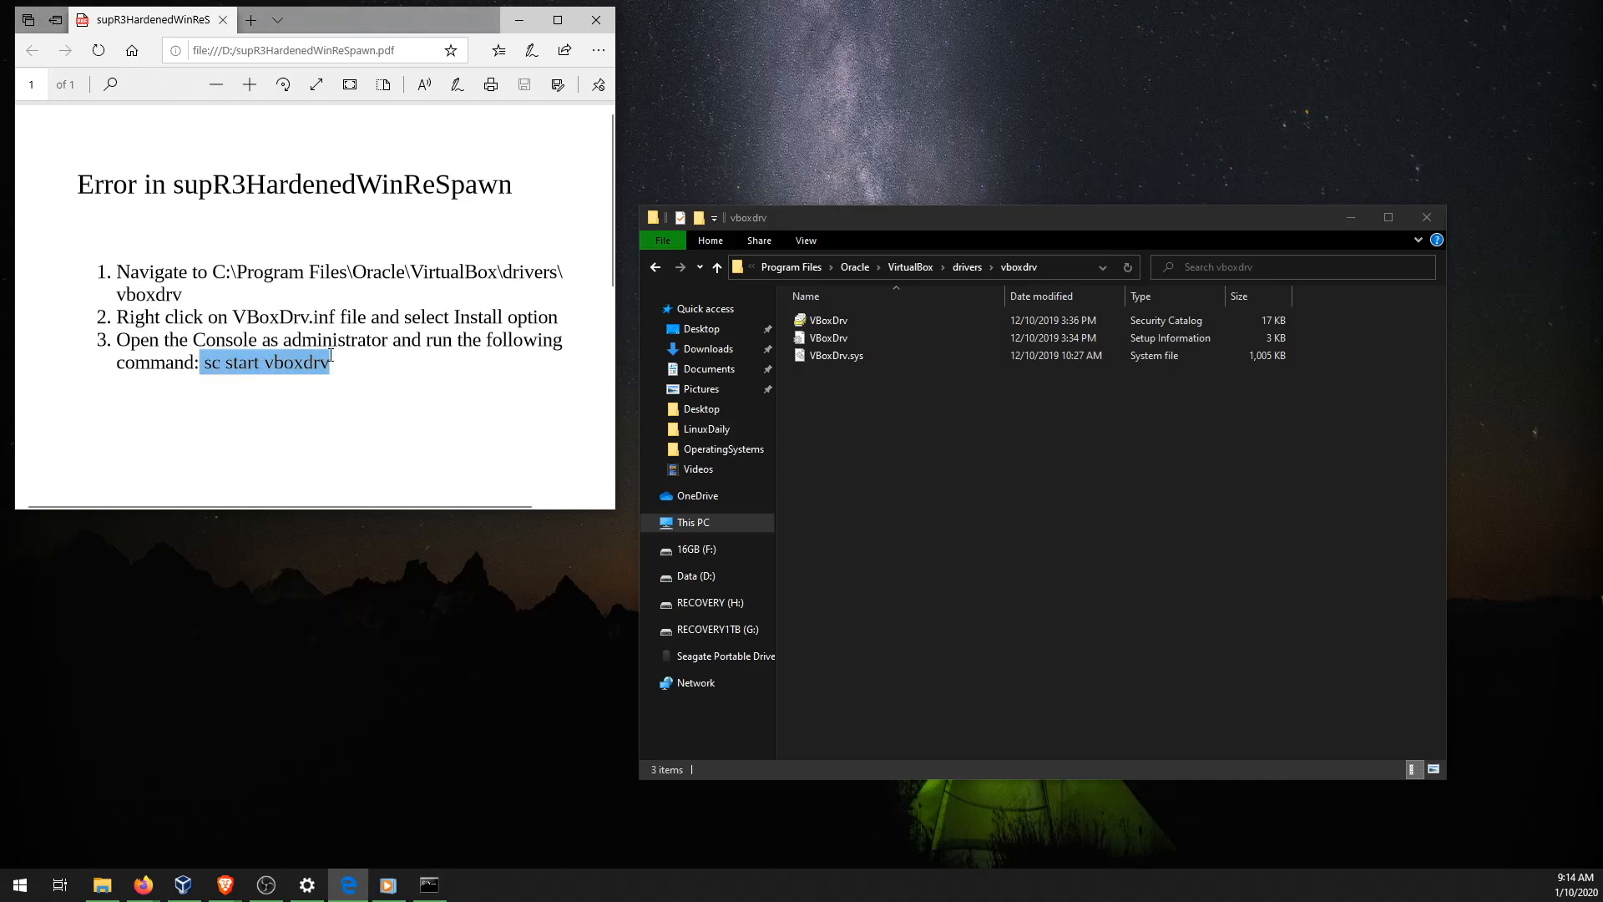
- Focus the Administrator Command Prompt window to enter 'sc start vboxdrv'
left_click(264, 362)
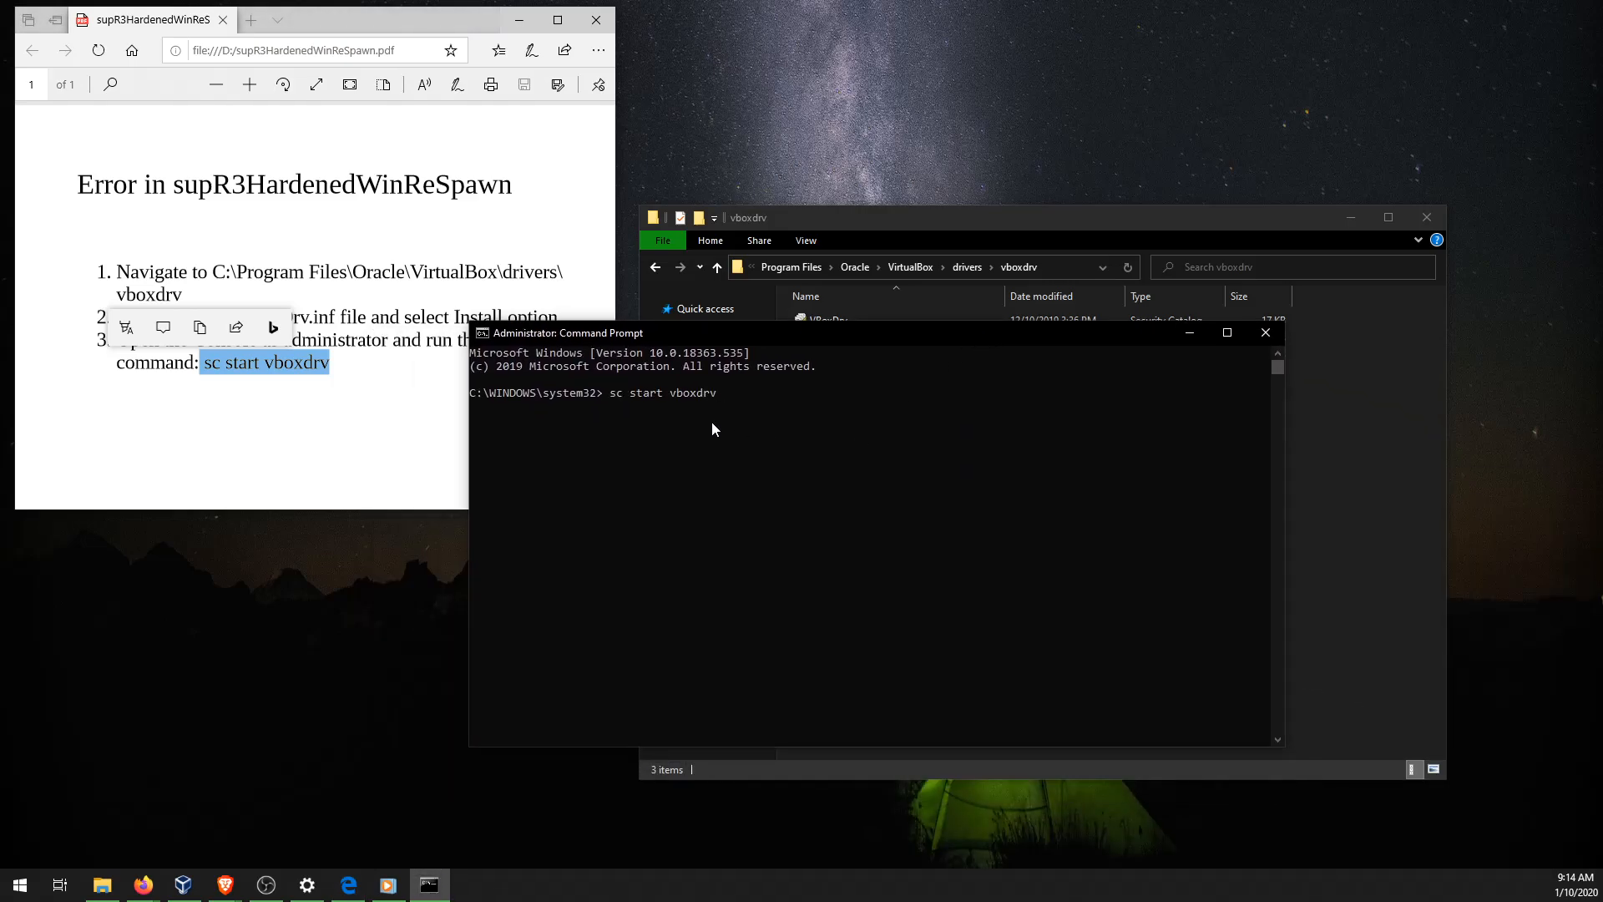
mouse_move(864, 400)
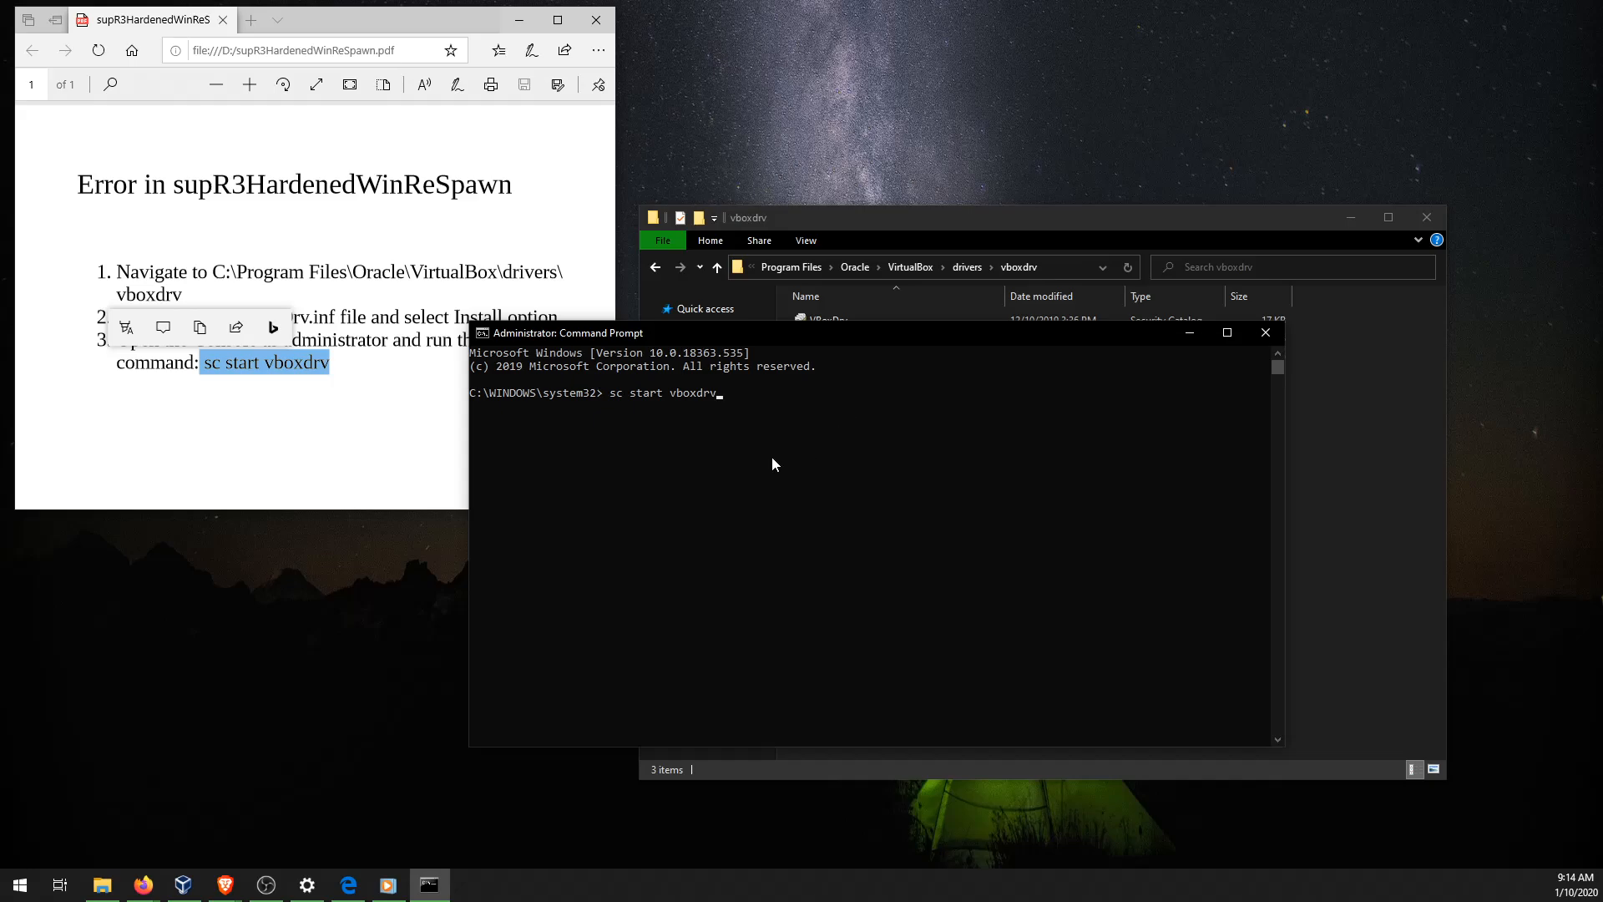
mouse_move(800, 347)
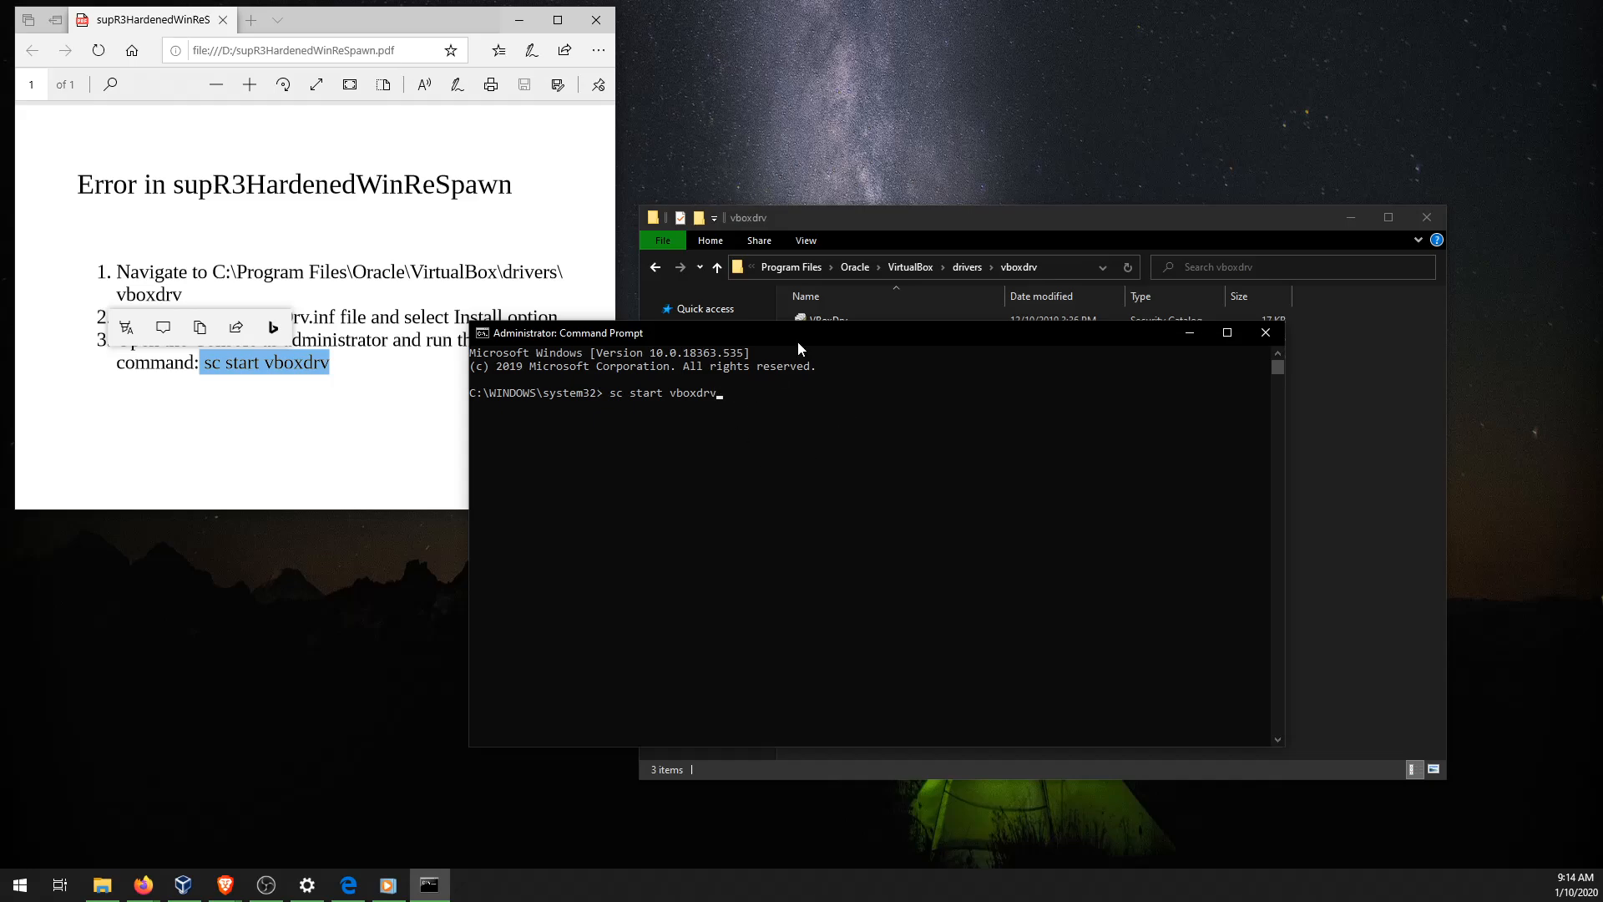